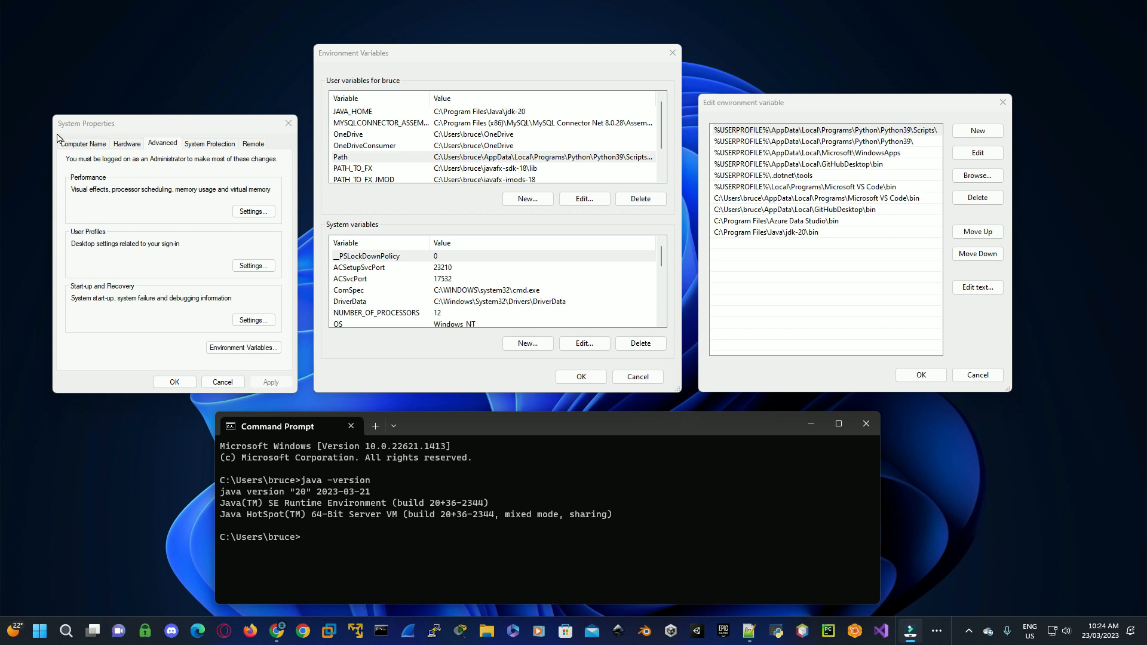
mouse_move(757, 115)
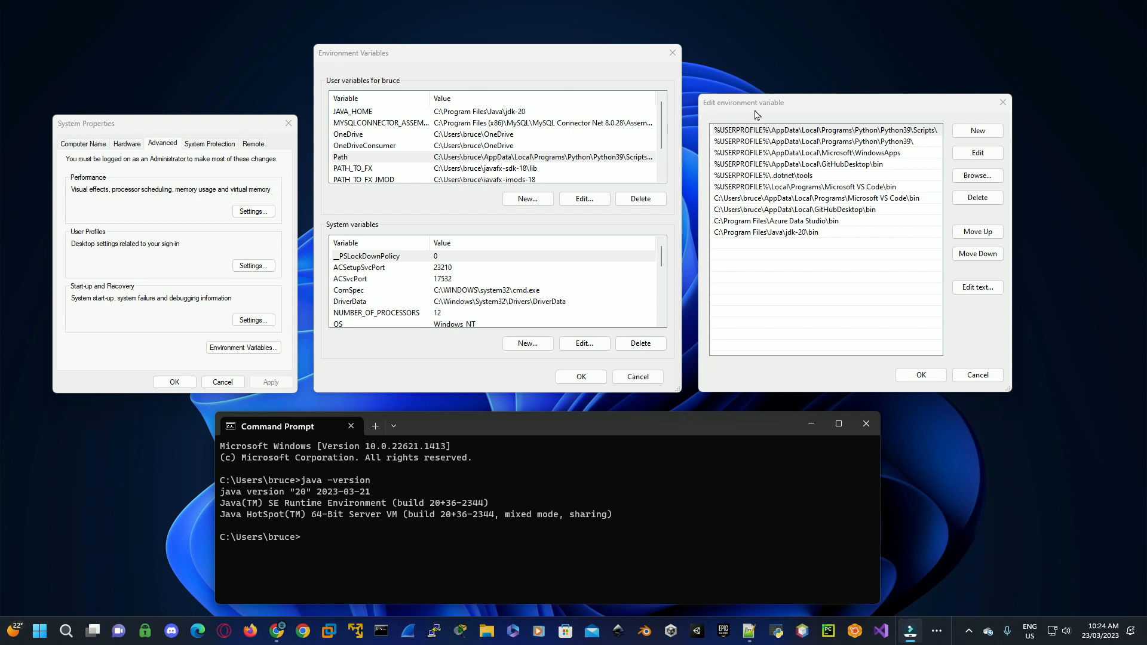
mouse_move(789, 455)
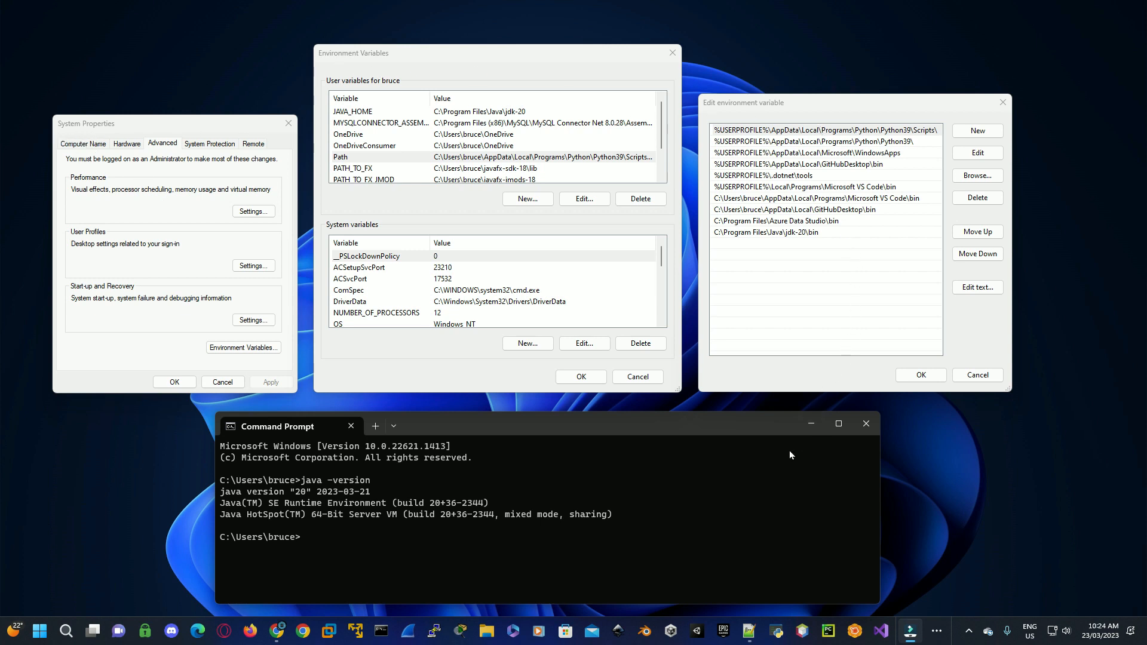
mouse_move(738, 469)
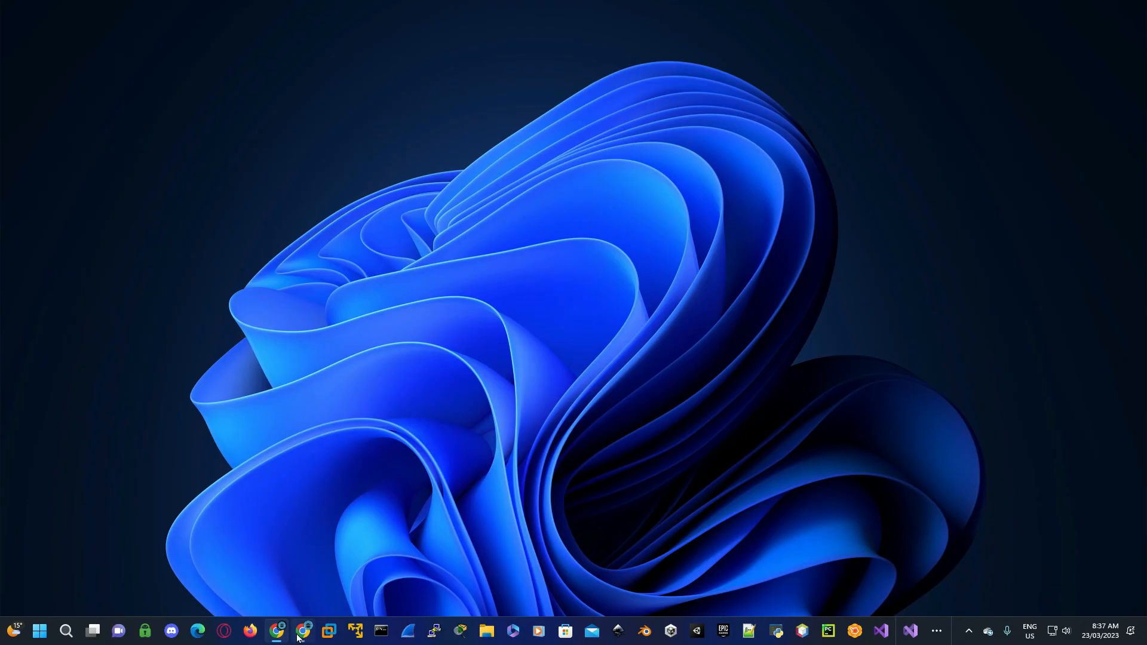
Step: Search Google in Chrome for 'oracle java 20 download'
click(302, 630)
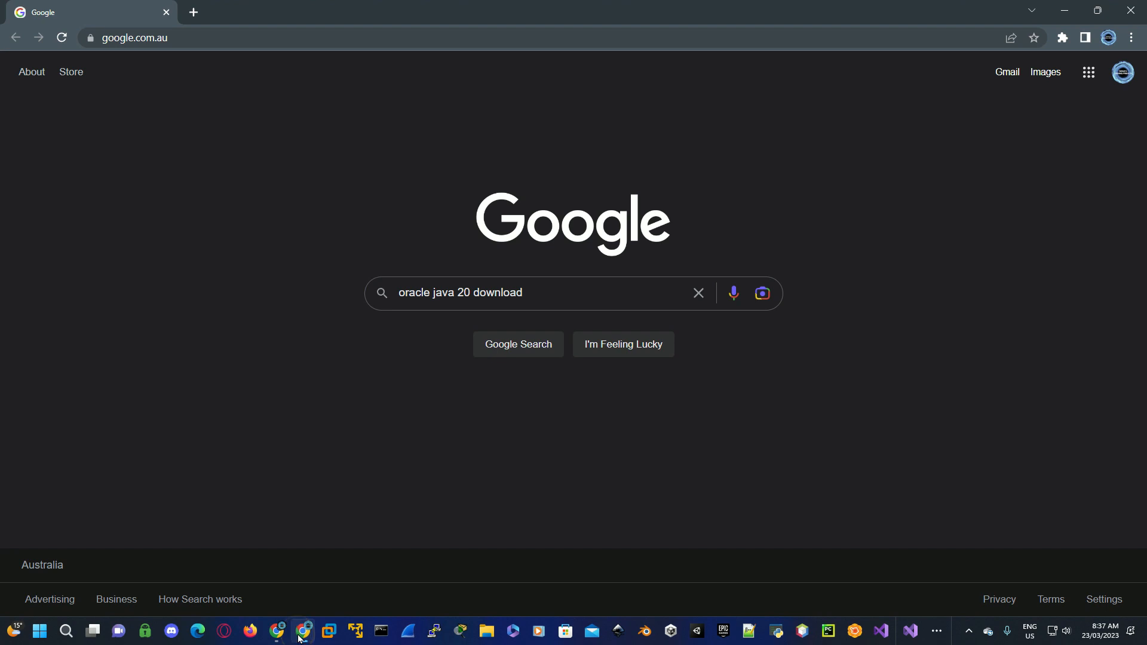
click(517, 344)
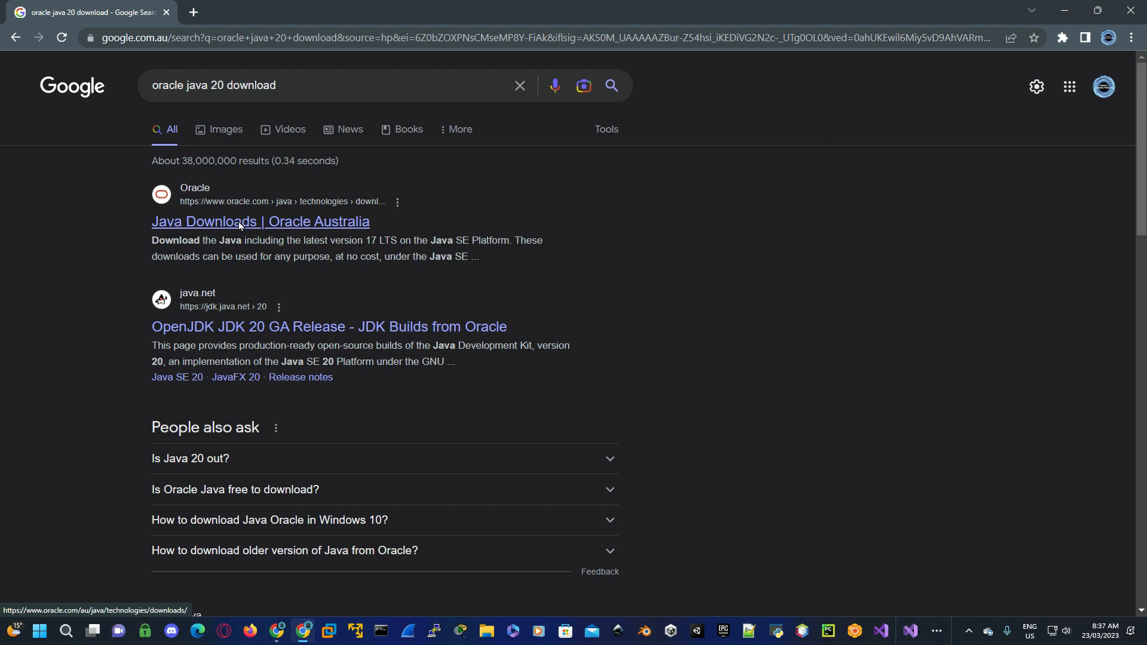
Step: From Oracle's Java Downloads page, start downloading the JDK 20 Windows x64 installer
click(259, 221)
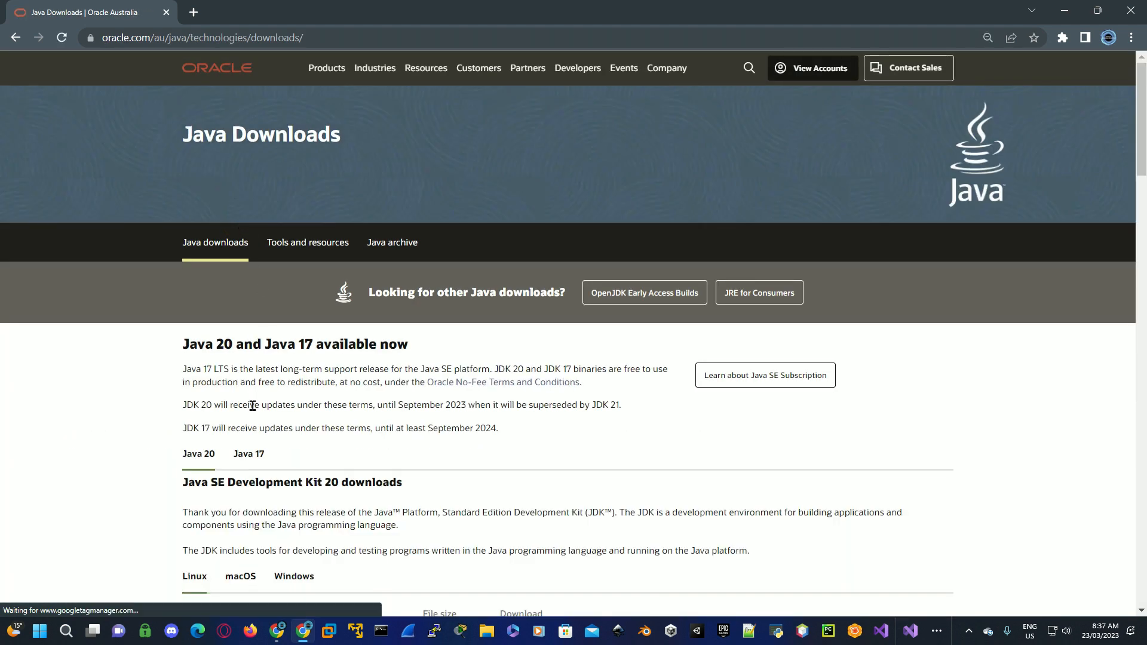
scroll(down, 3)
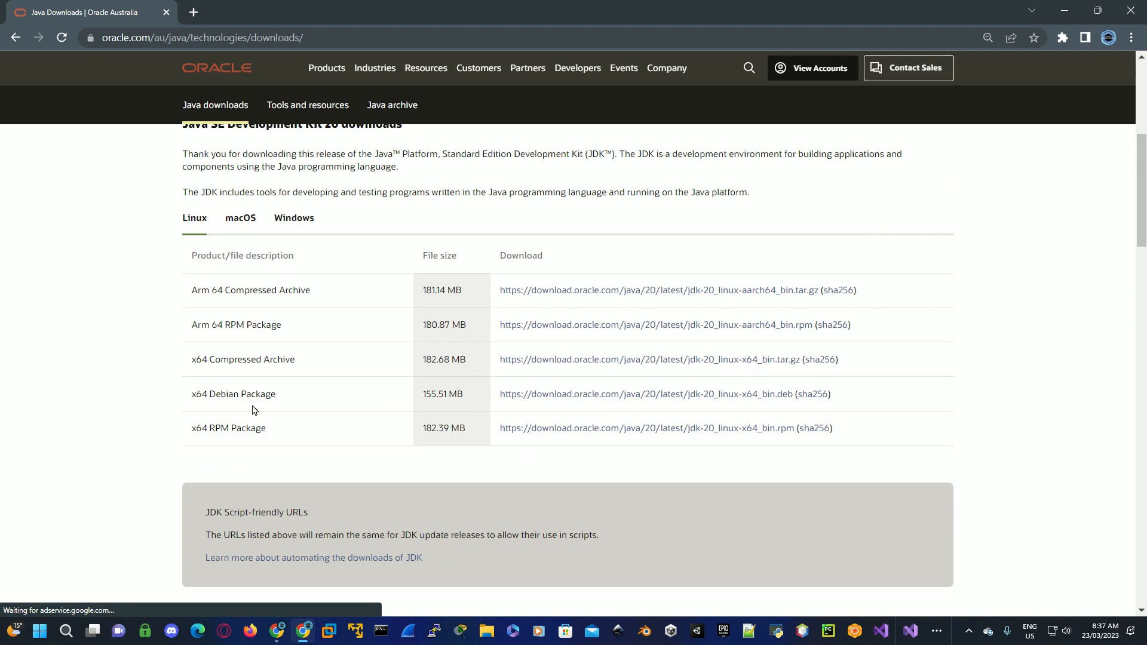
mouse_move(294, 218)
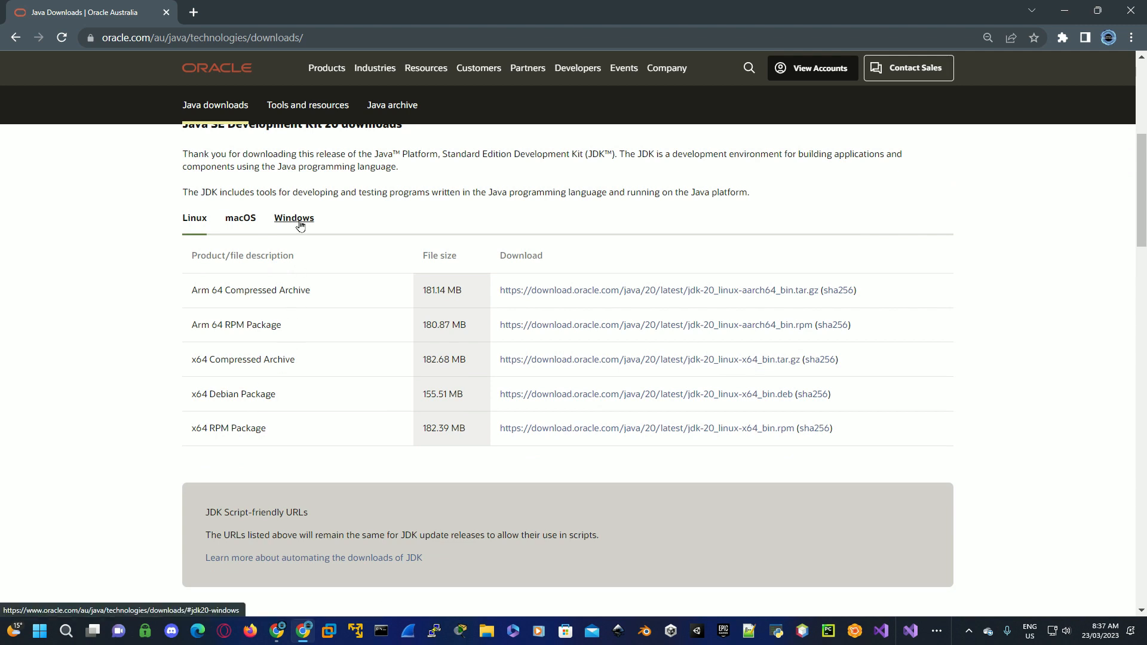
click(294, 217)
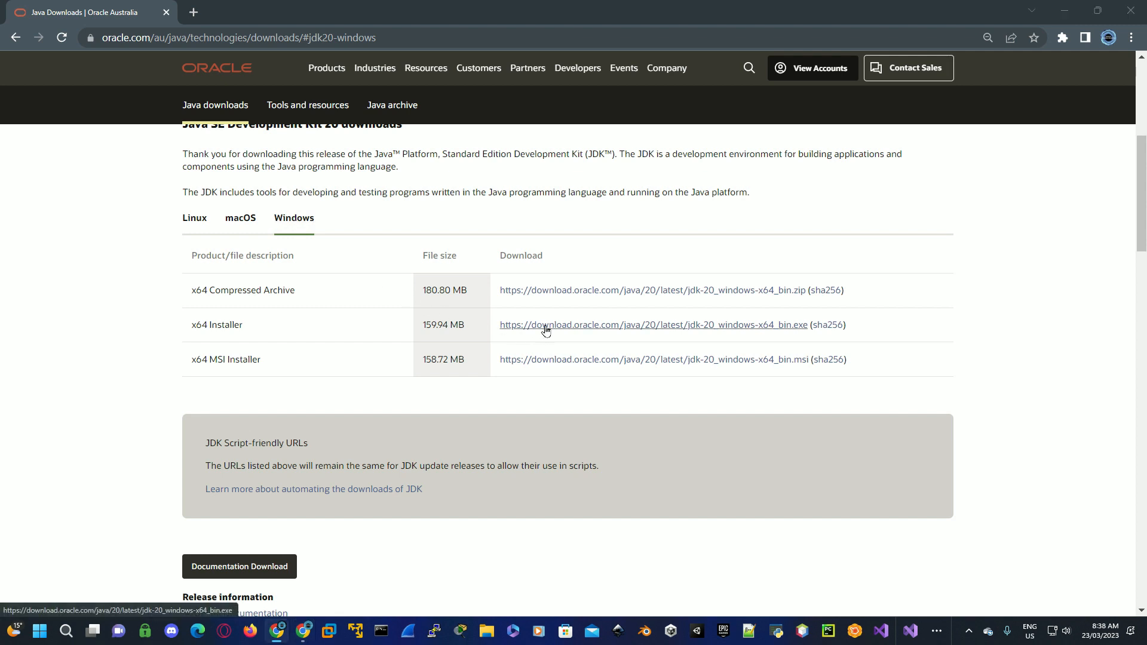
click(653, 325)
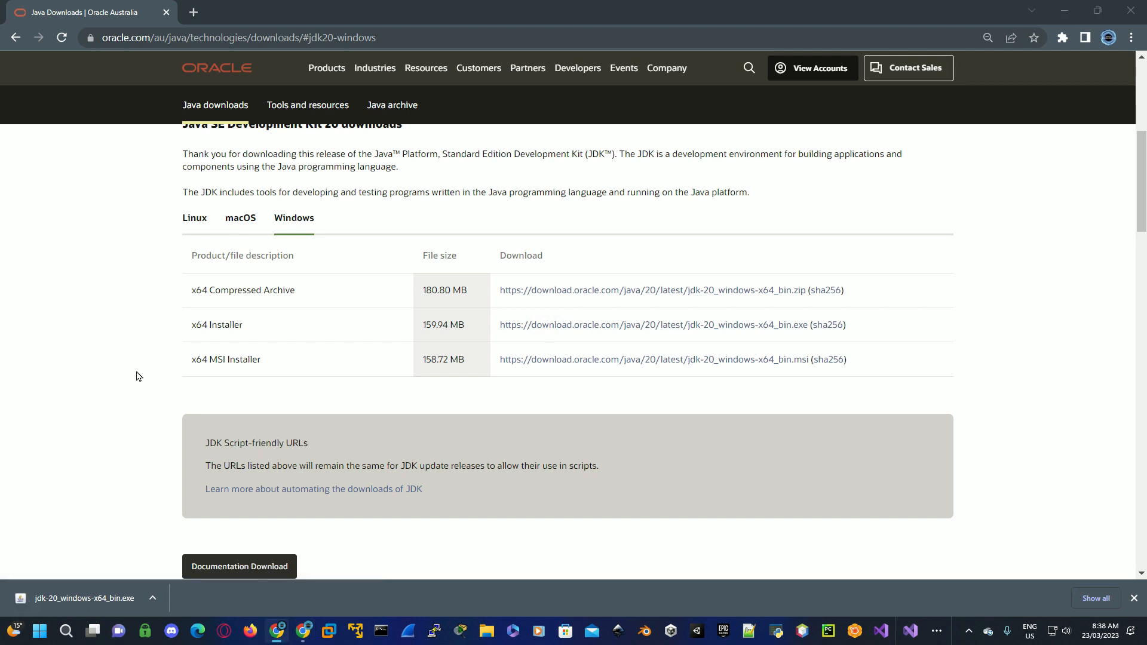
Step: Run jdk-20_windows-x64_bin.exe and install JDK 20 to the default C:\Program Files\Java\jdk-20 folder
click(83, 597)
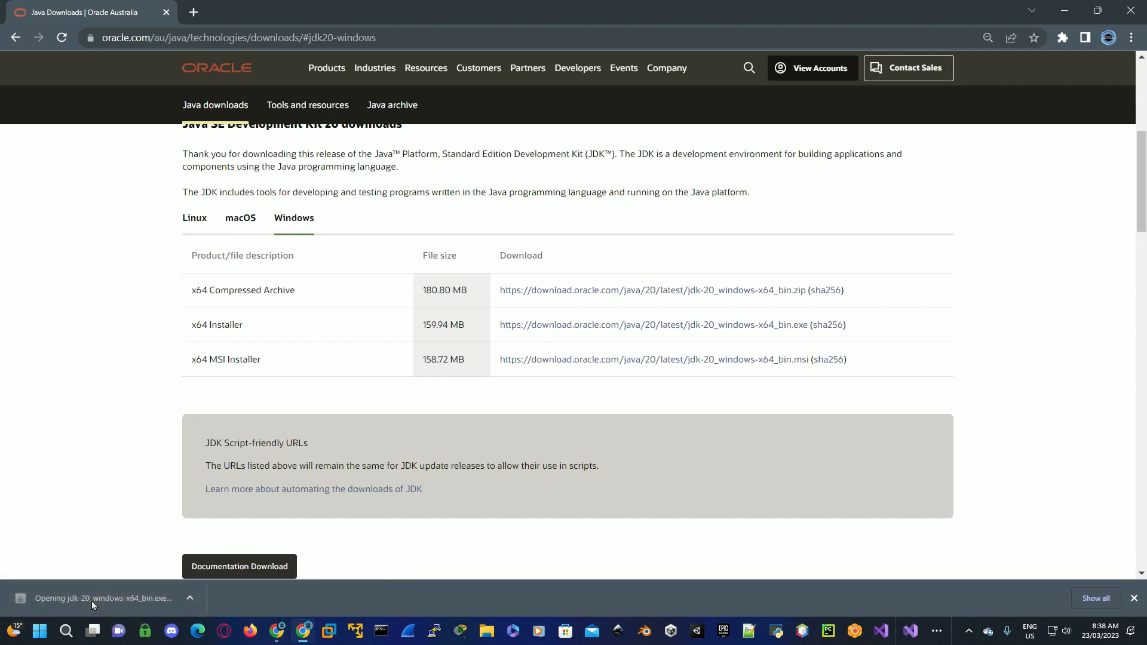
click(103, 597)
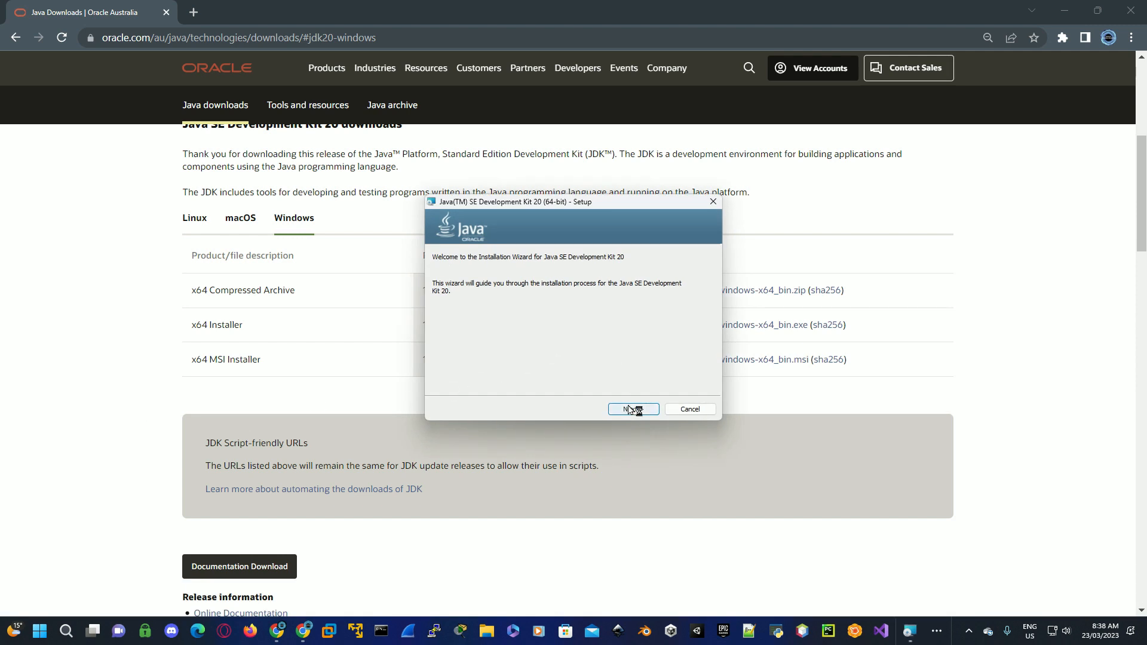
click(632, 408)
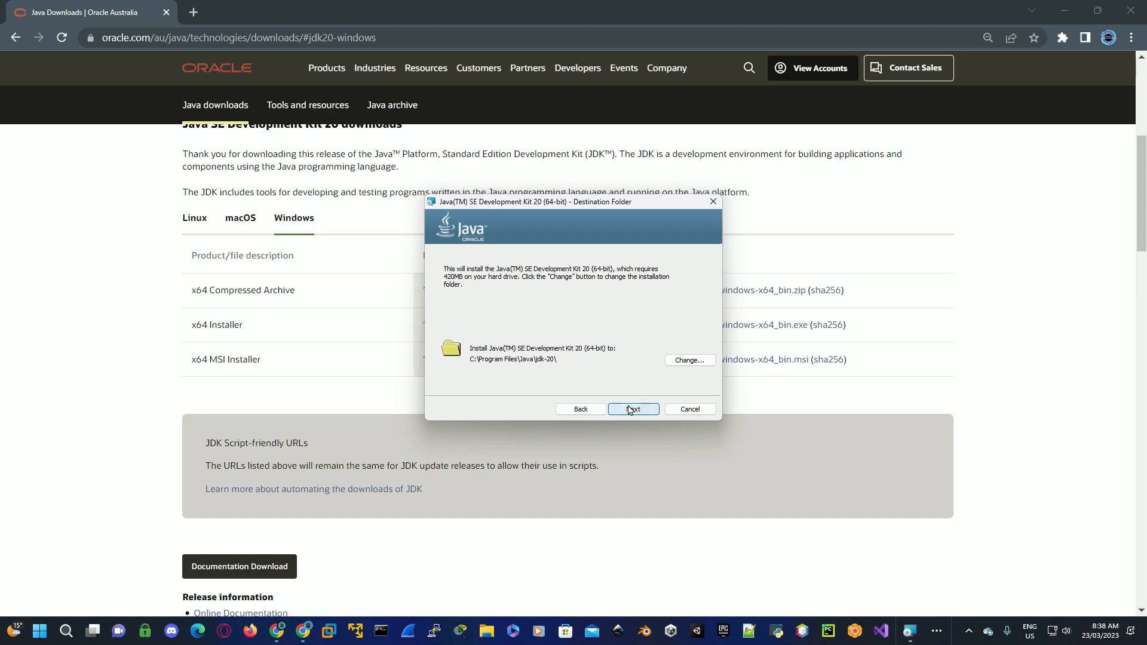
click(633, 409)
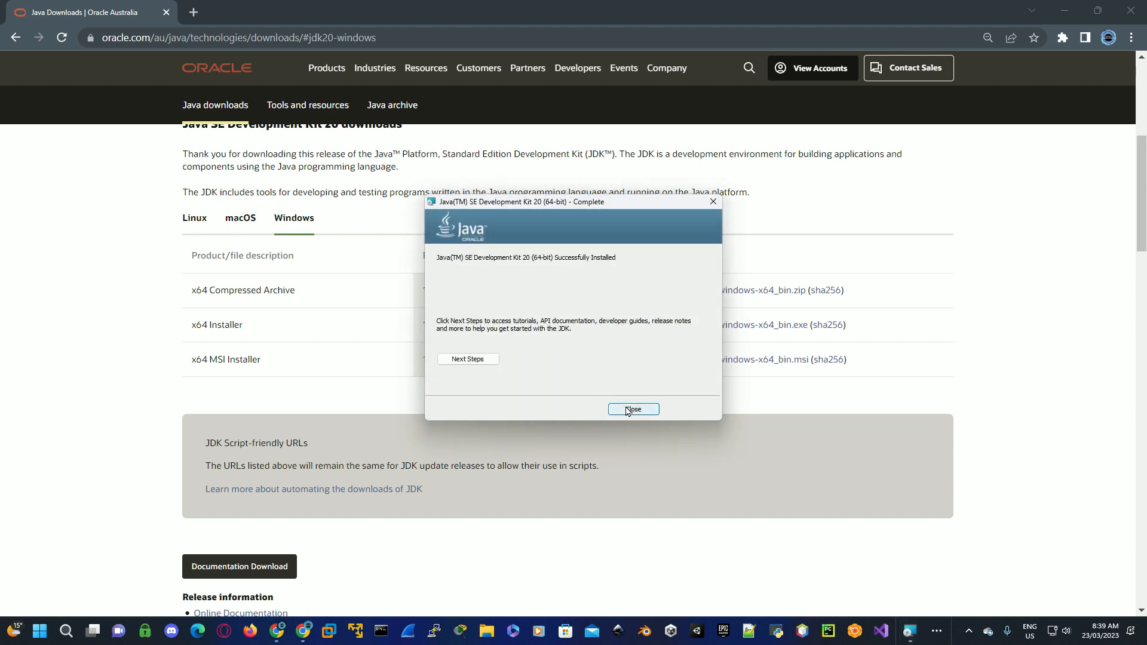
click(633, 408)
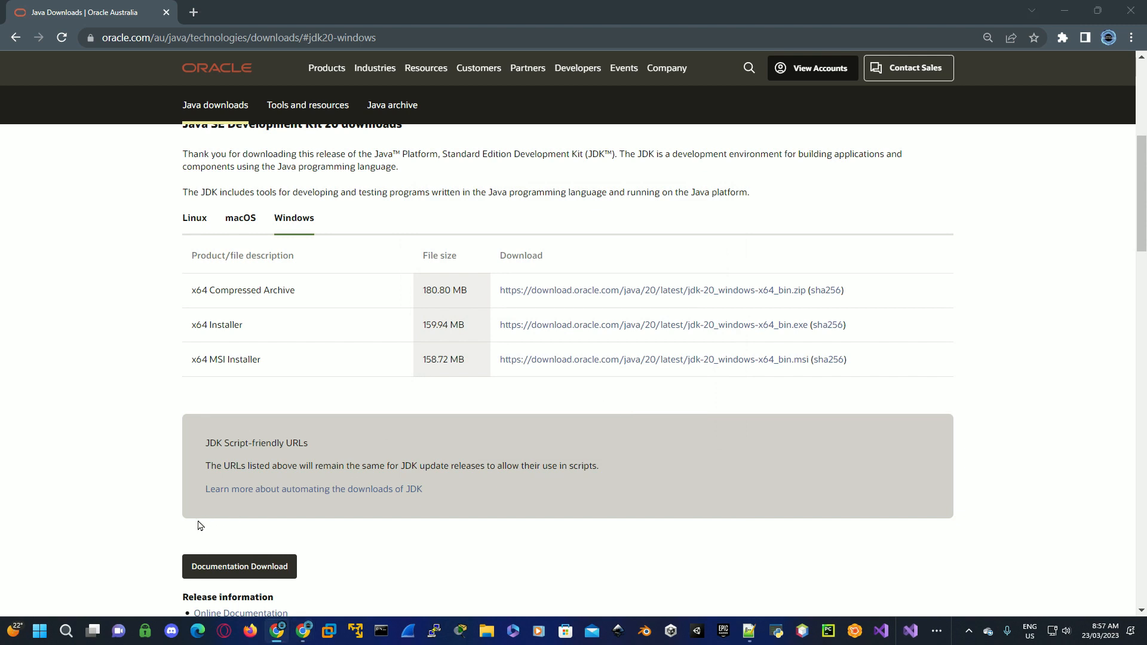
Step: Find 'Edit the system environment variables' via Windows Search and launch System Properties
click(40, 629)
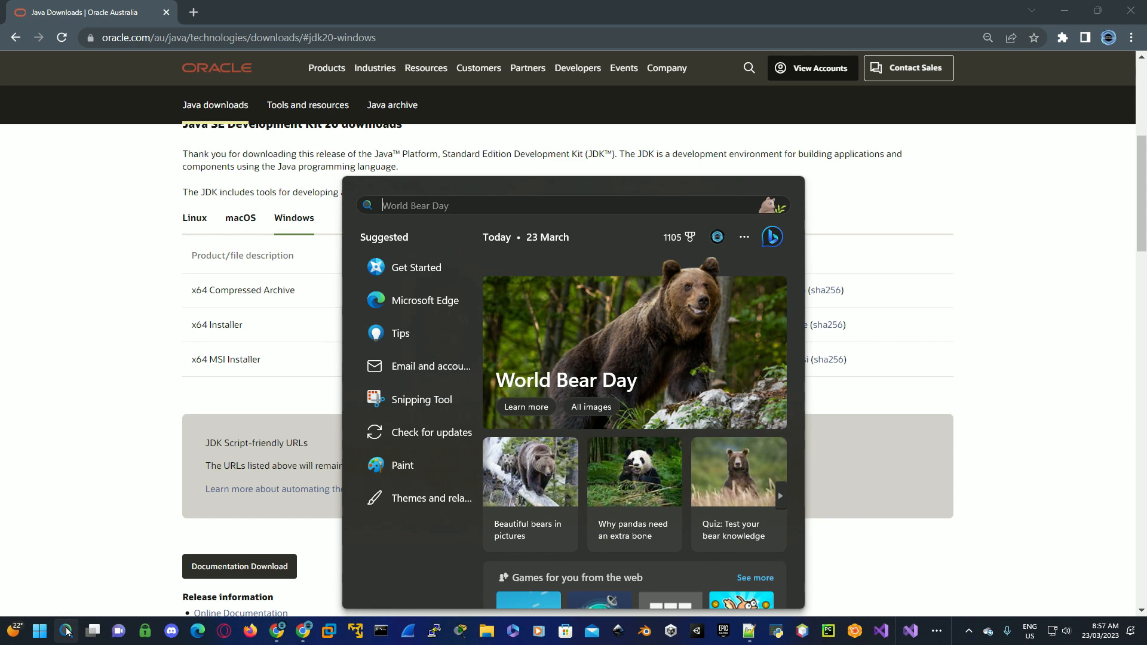
text(enviro)
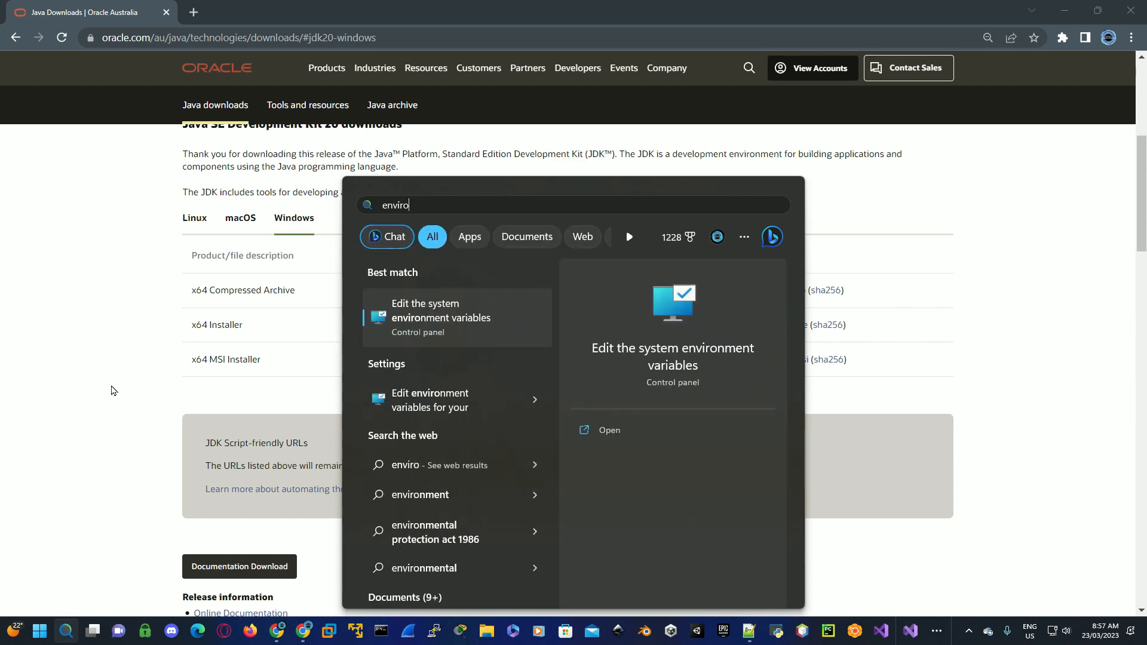
click(440, 318)
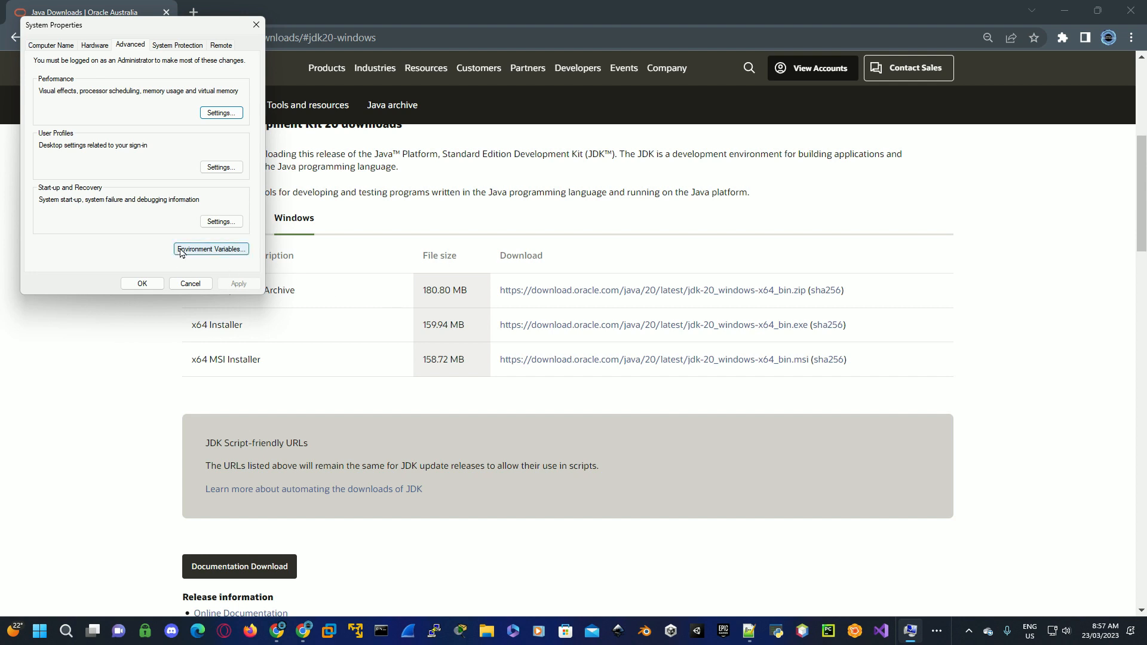
Step: Show the Environment Variables window listing user and system variables
click(211, 248)
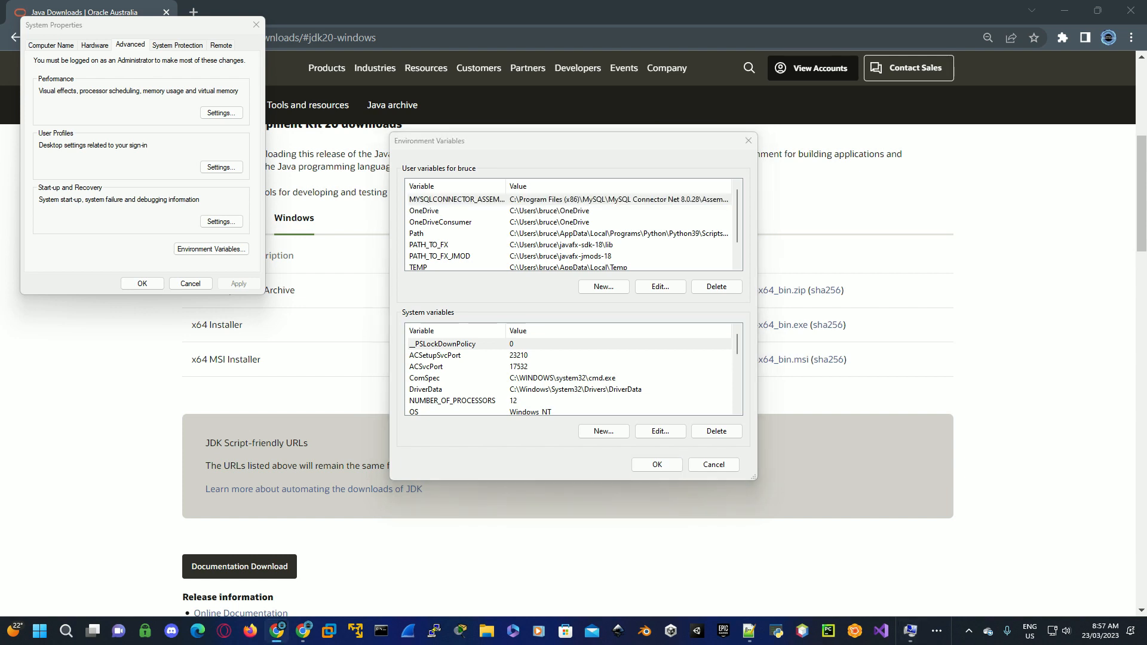
mouse_move(457, 285)
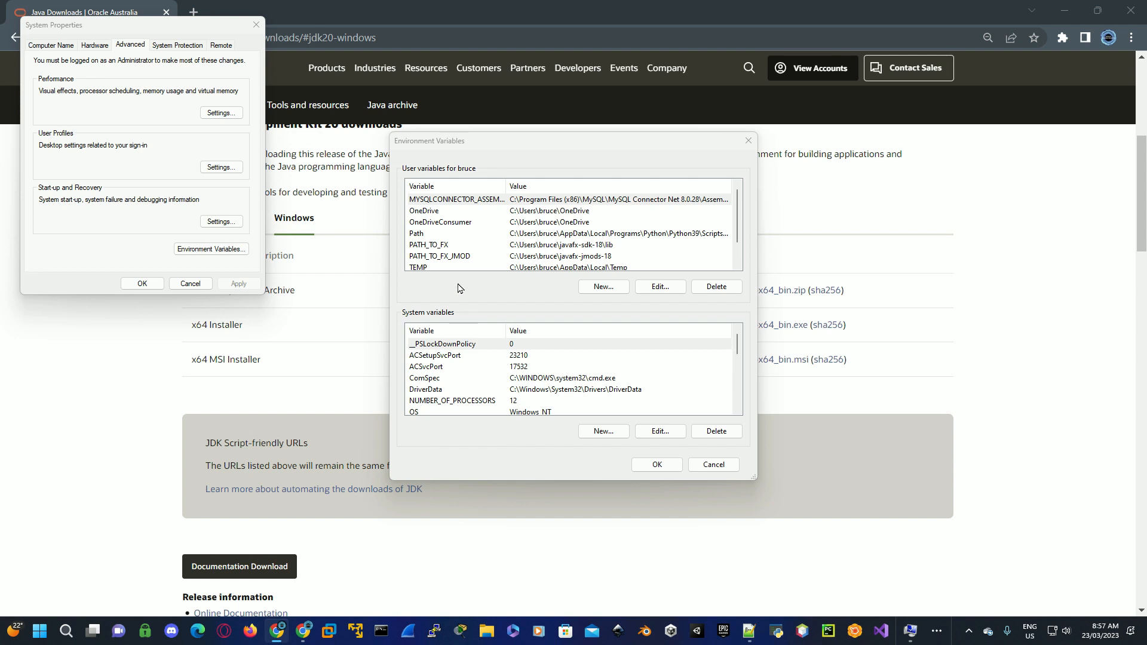
mouse_move(480, 239)
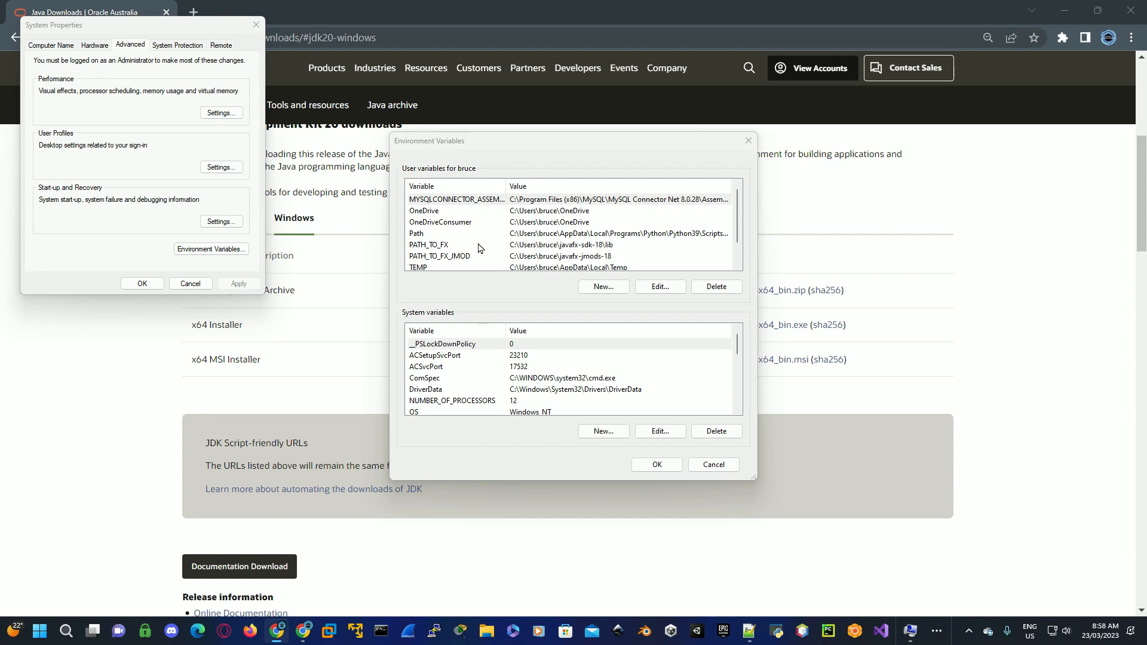
mouse_move(485, 631)
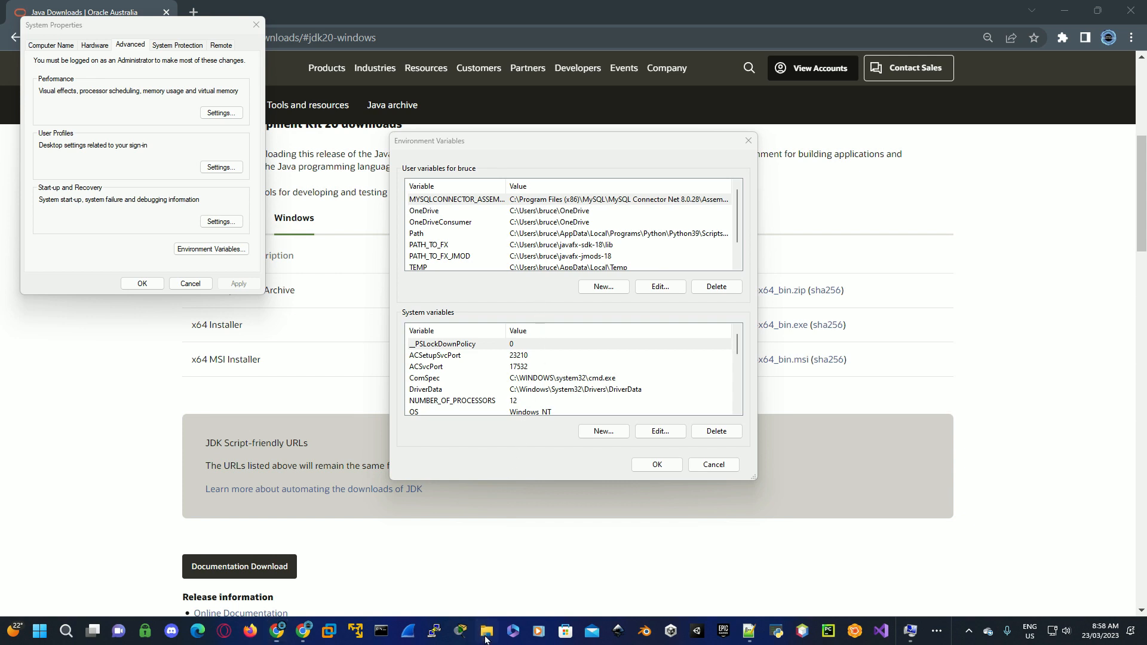
Step: Browse to C:\Program Files\Java\jdk-20\bin in File Explorer and copy the folder path
click(485, 631)
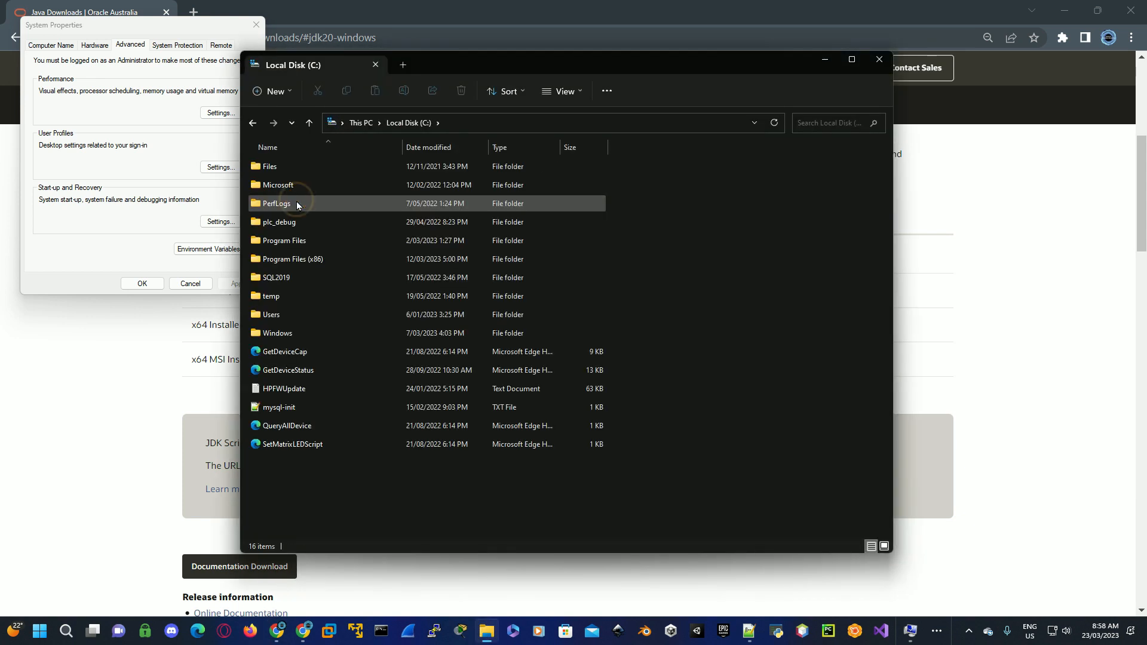
double_click(283, 240)
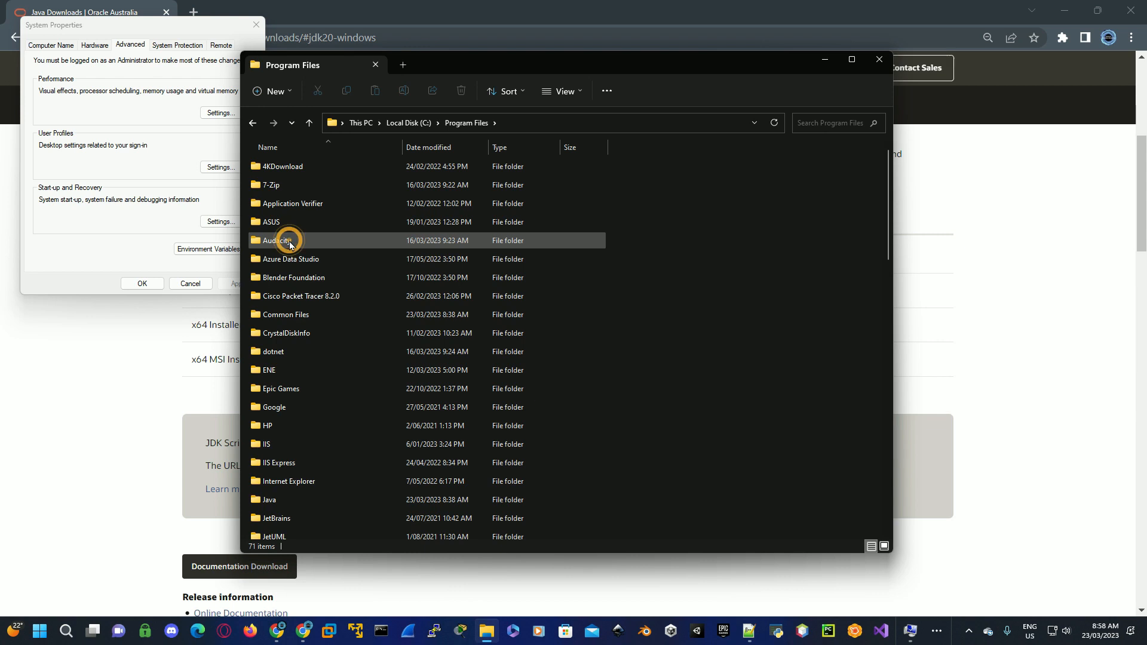
double_click(270, 500)
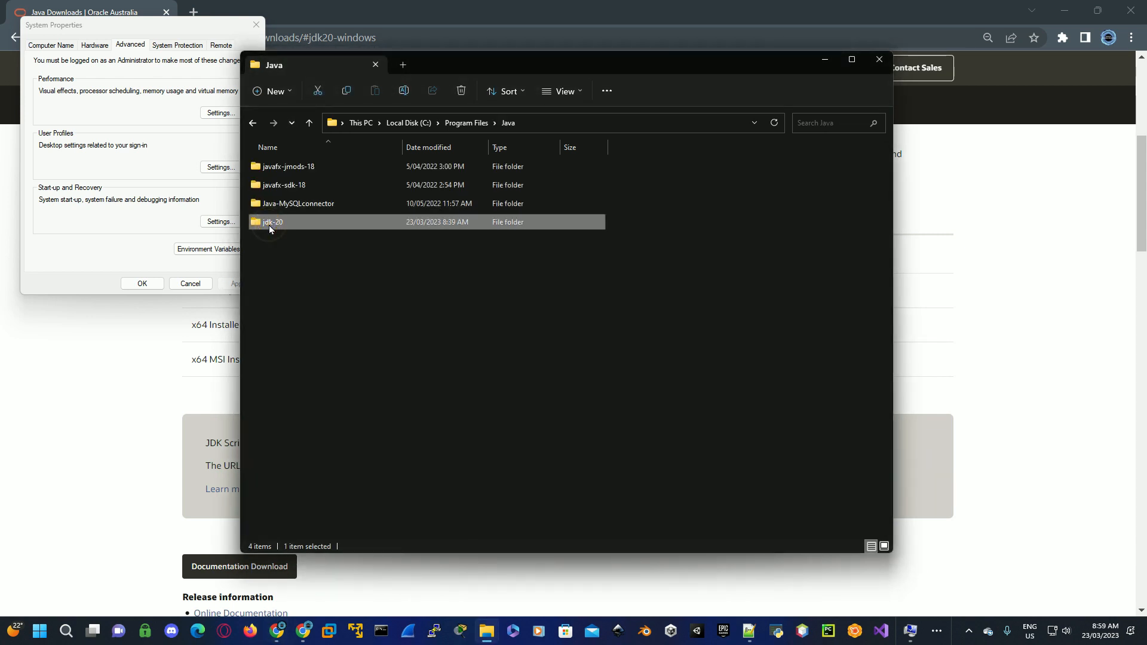
double_click(273, 222)
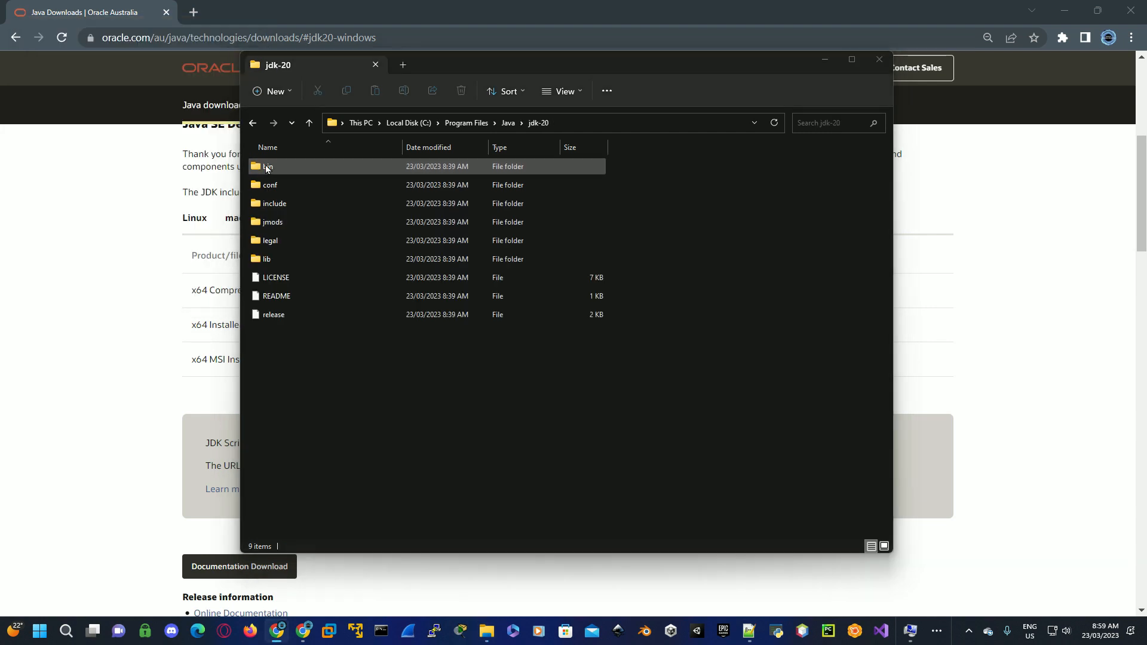
double_click(267, 166)
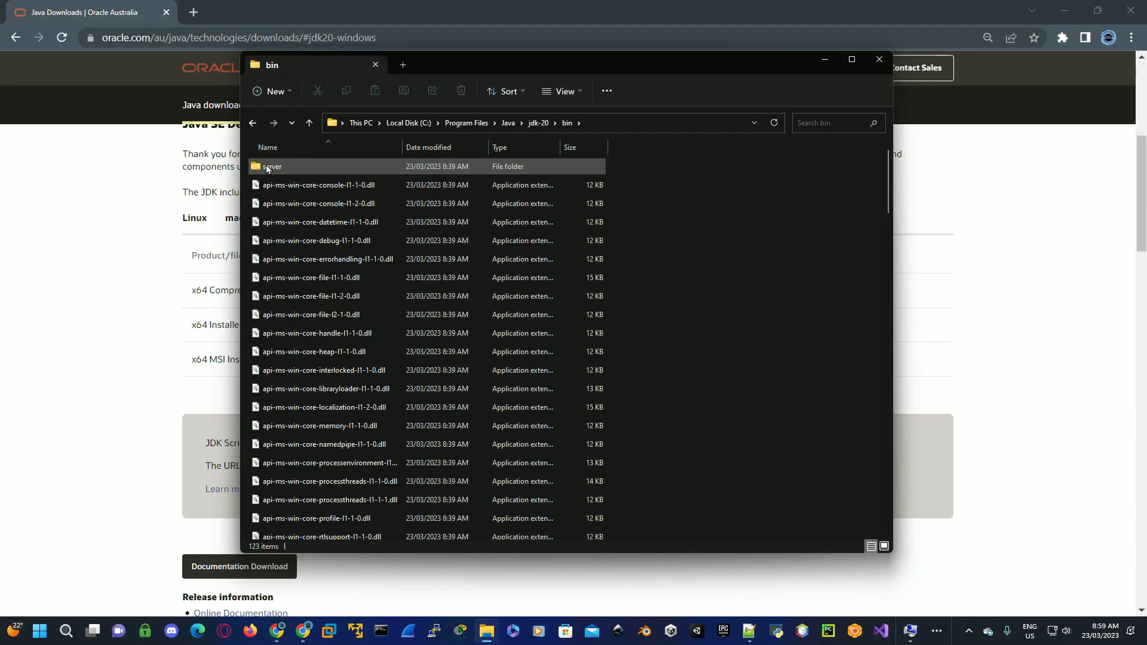
right_click(387, 122)
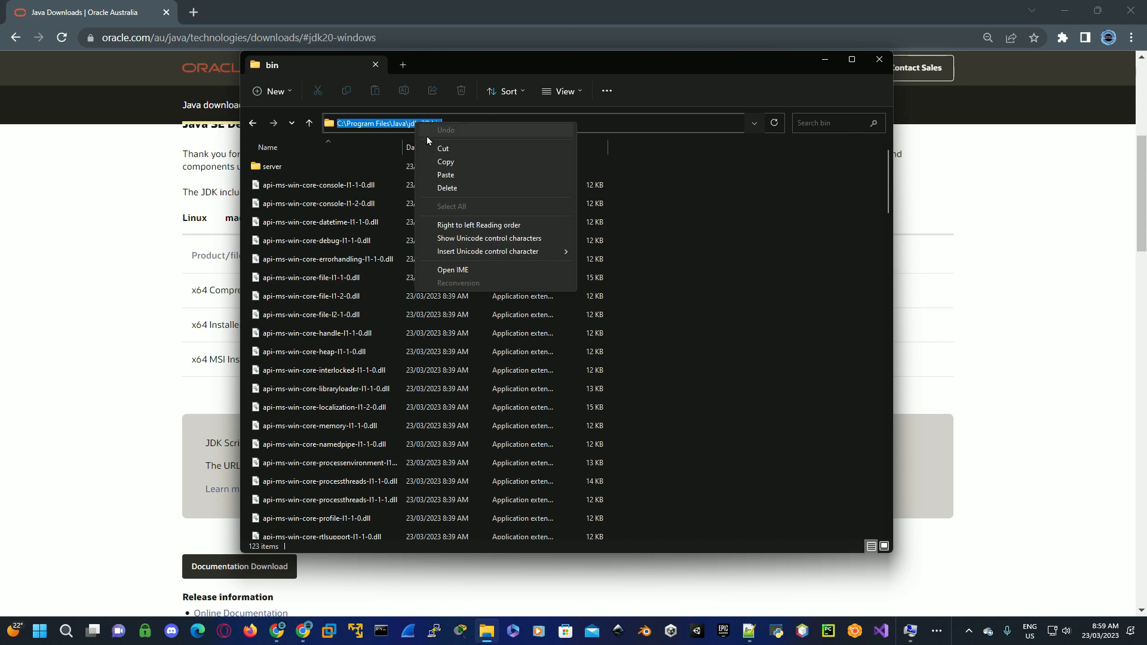
key(Escape)
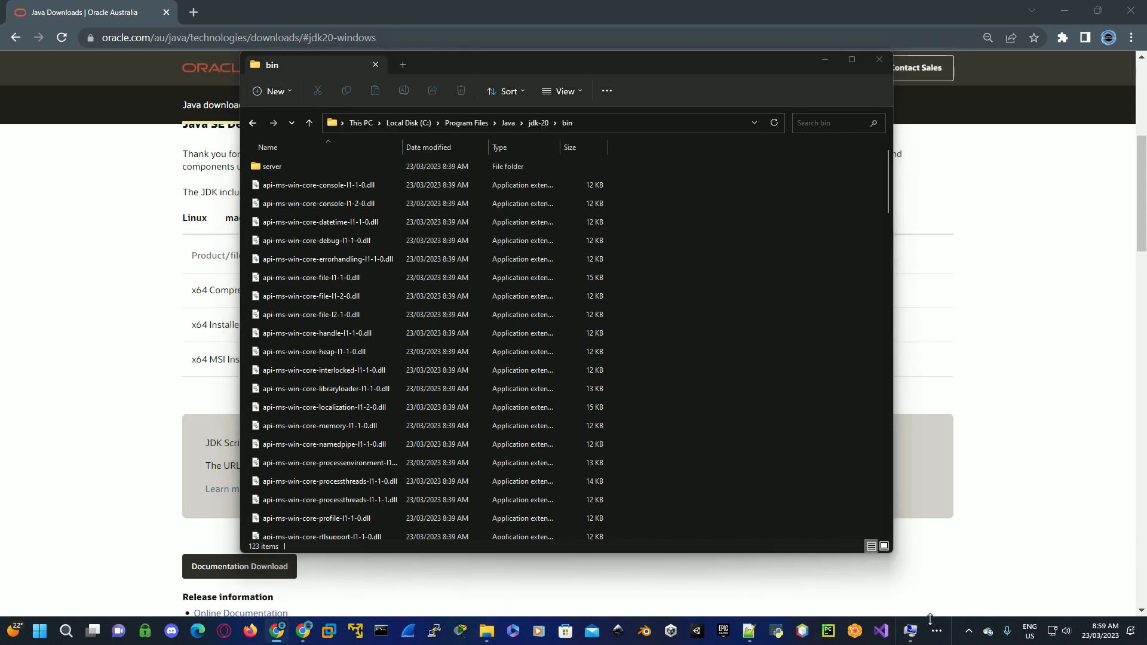
Step: Add C:\Program Files\Java\jdk-20\bin as a new entry in the user Path variable
click(210, 249)
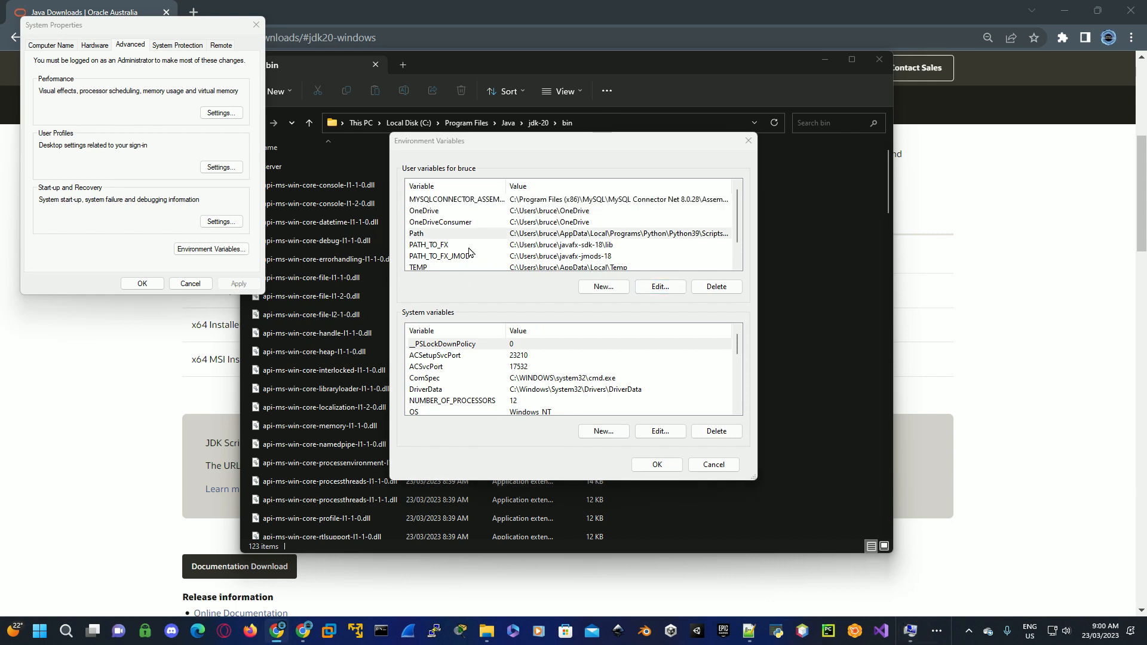
click(415, 232)
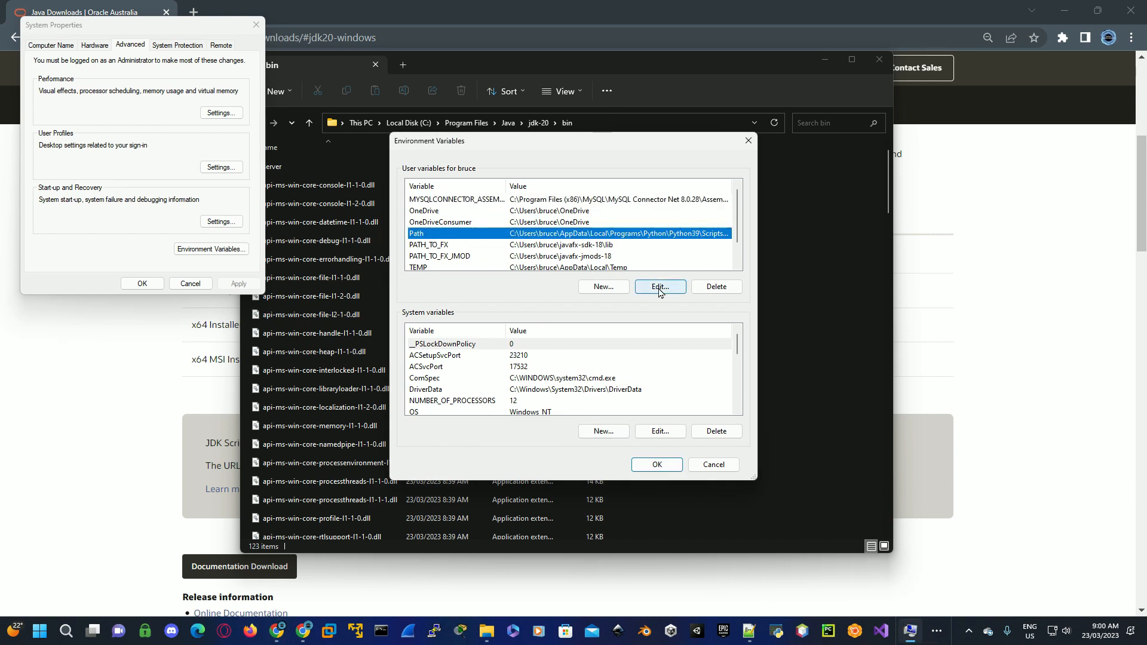
click(657, 286)
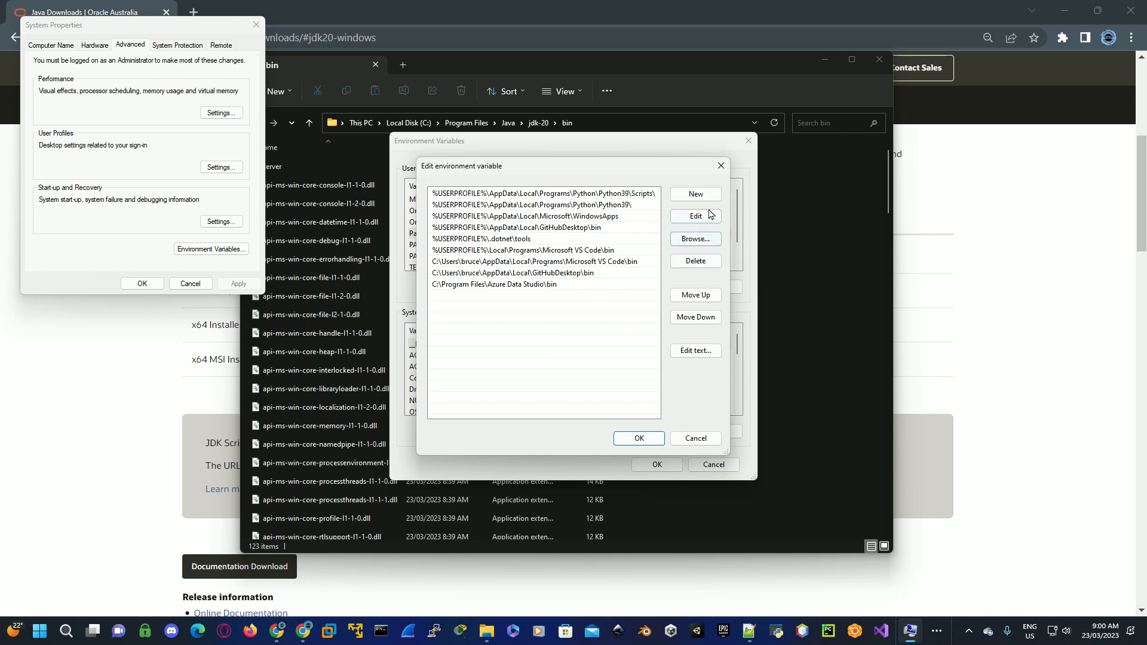
click(693, 193)
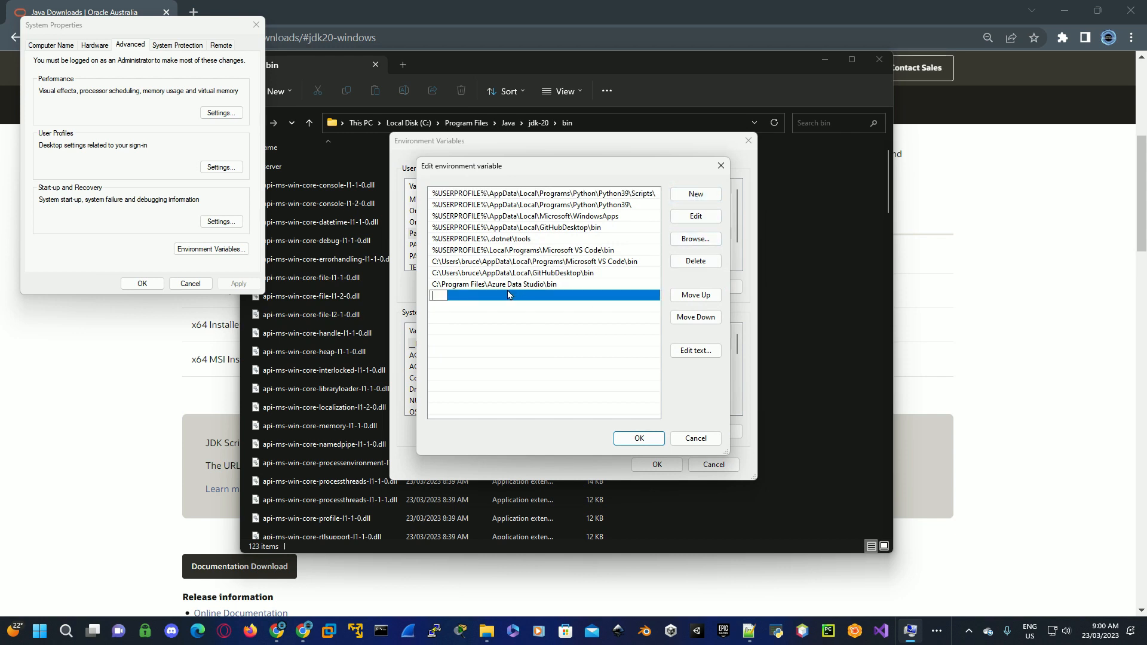
text(C:\Program Files\Java\jdk-20\bin)
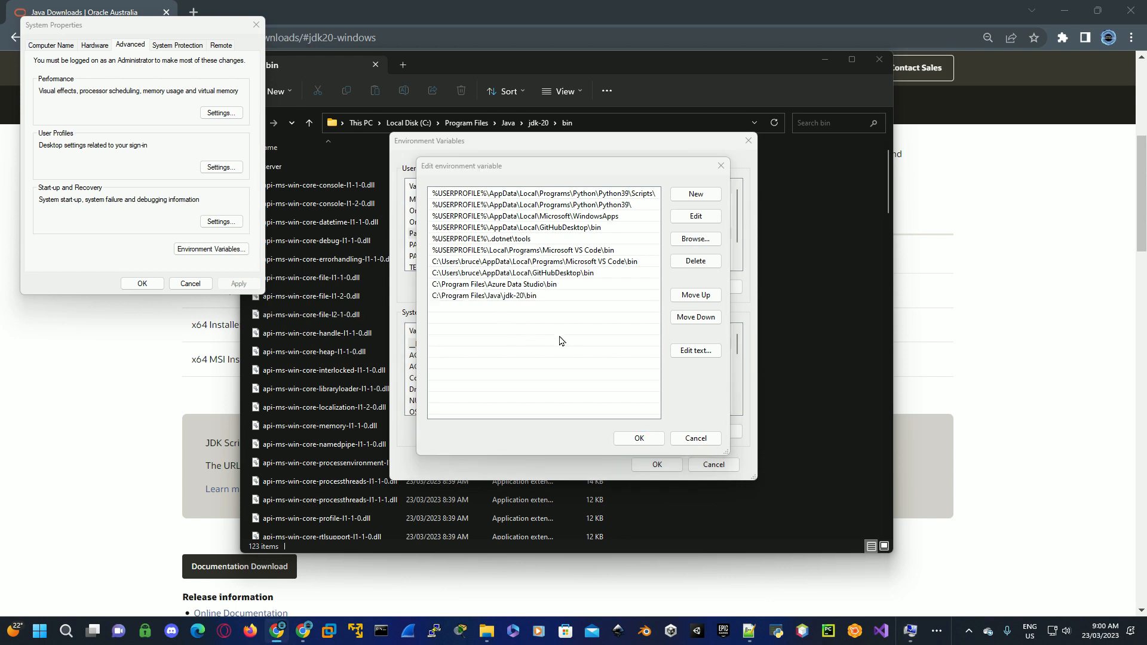
click(636, 437)
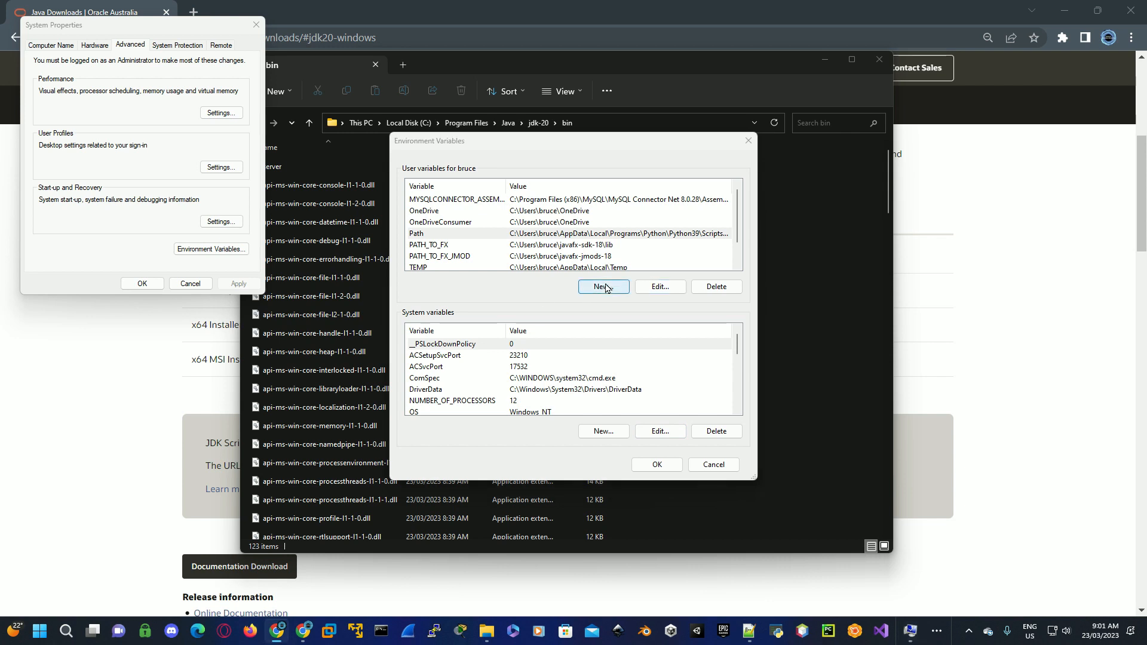
Step: Create user variable JAVA_HOME pointing to the jdk-20 folder and close System Properties
click(602, 285)
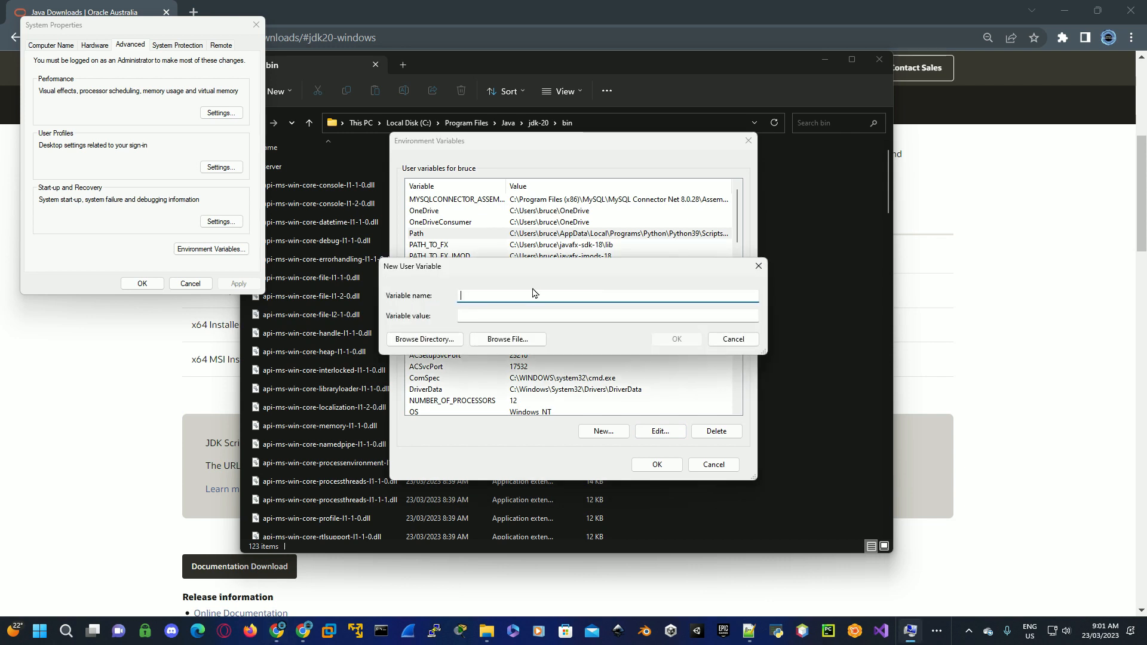
text(JAVA_HOME)
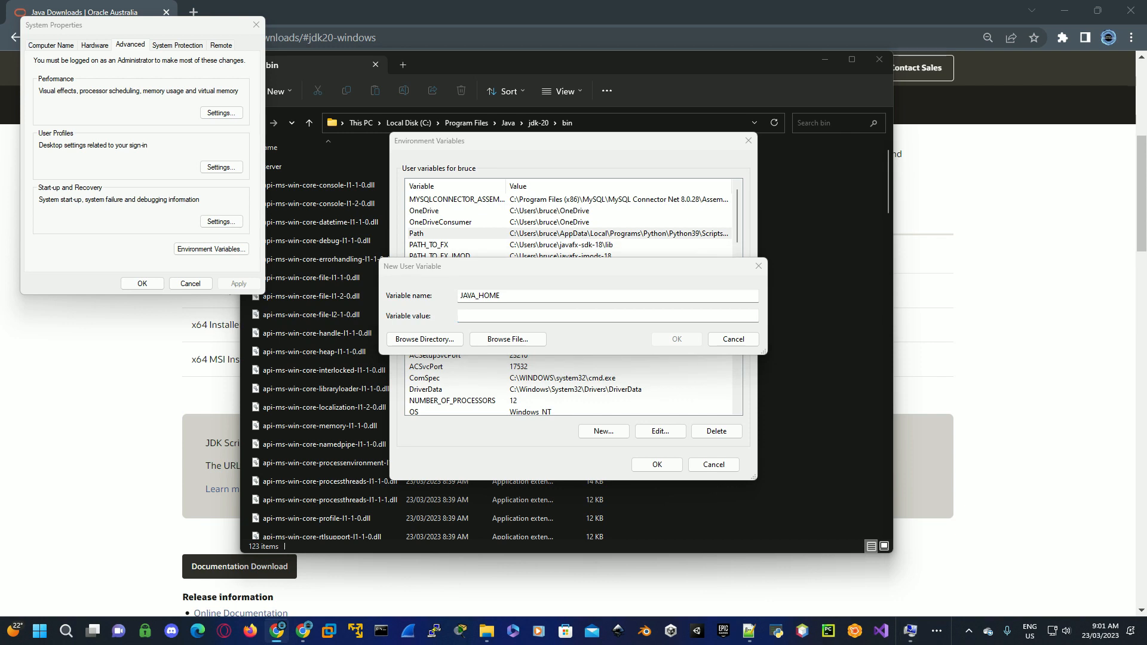
click(606, 316)
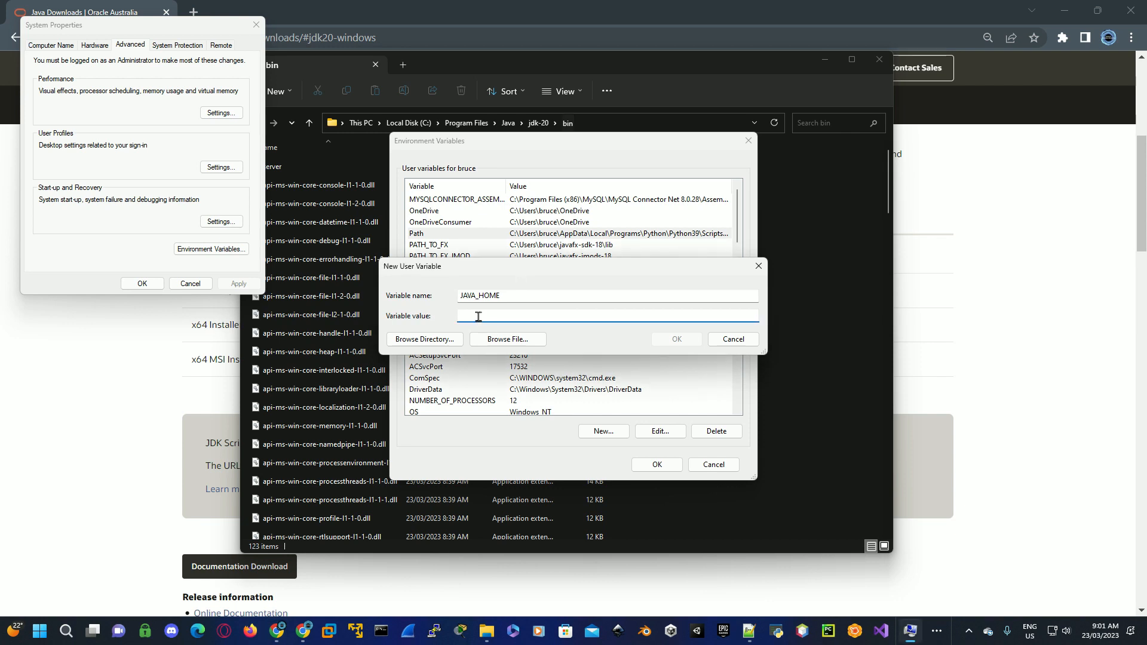
text(C:\Program Files\Java\jdk-20\bin)
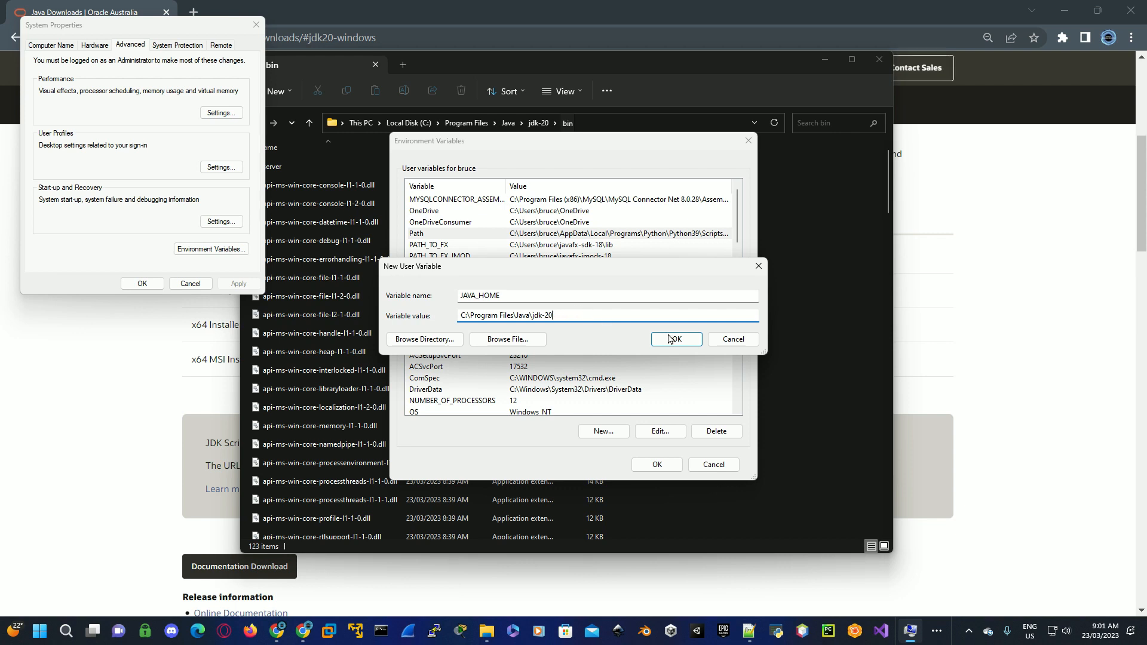
click(674, 338)
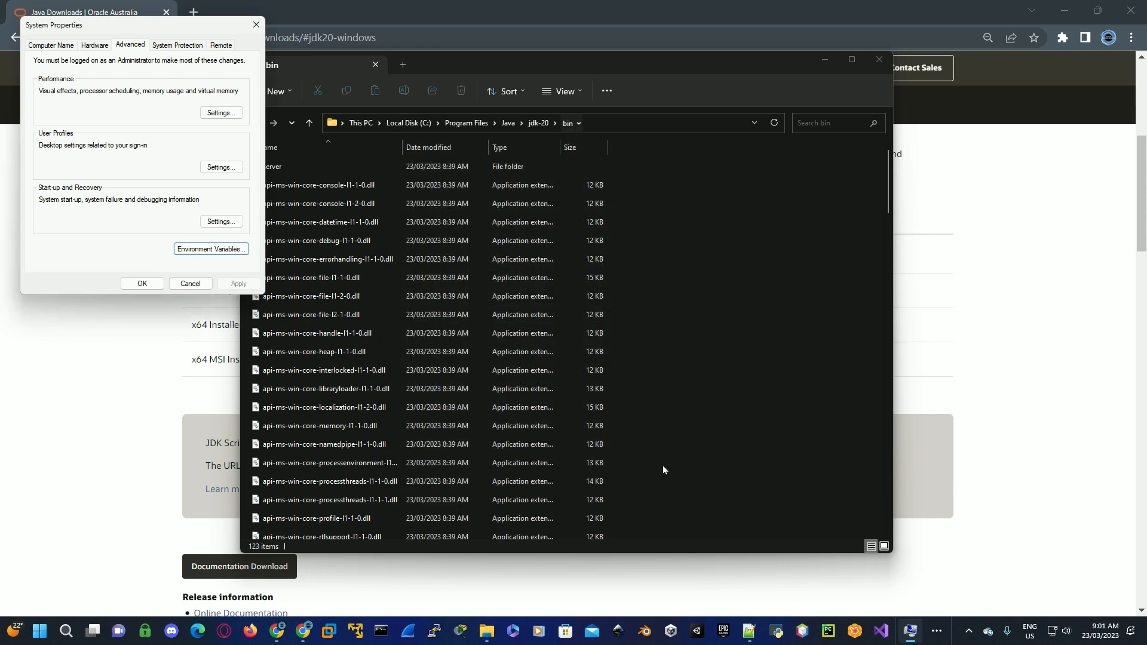
click(142, 285)
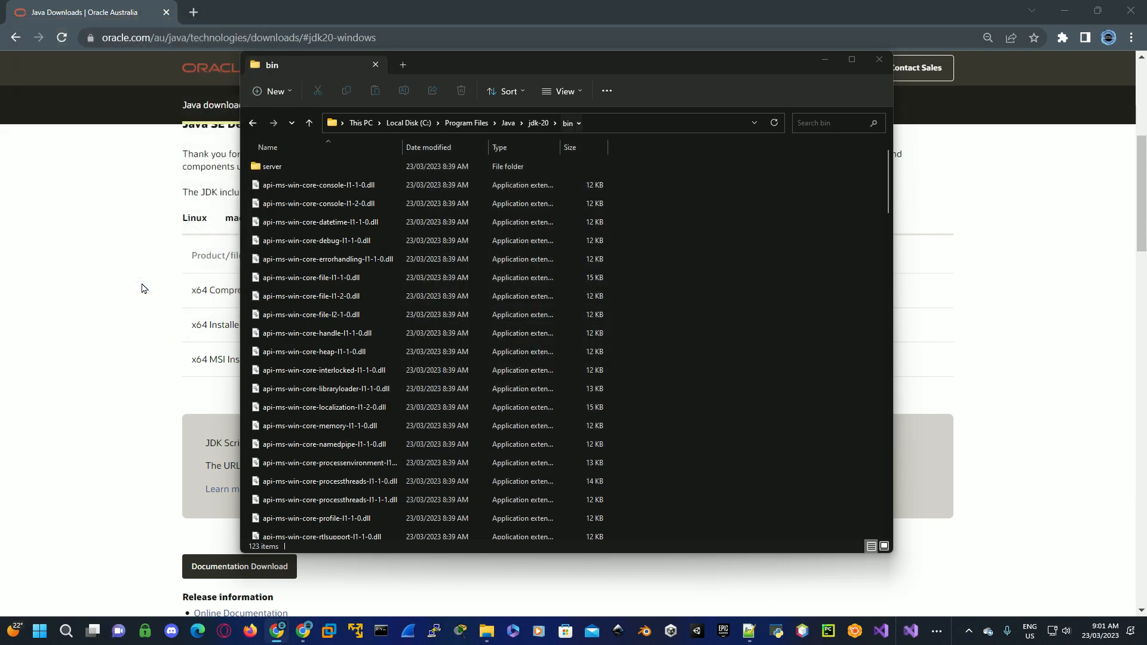
Step: Show the desktop and launch Command Prompt from Windows Search
click(878, 59)
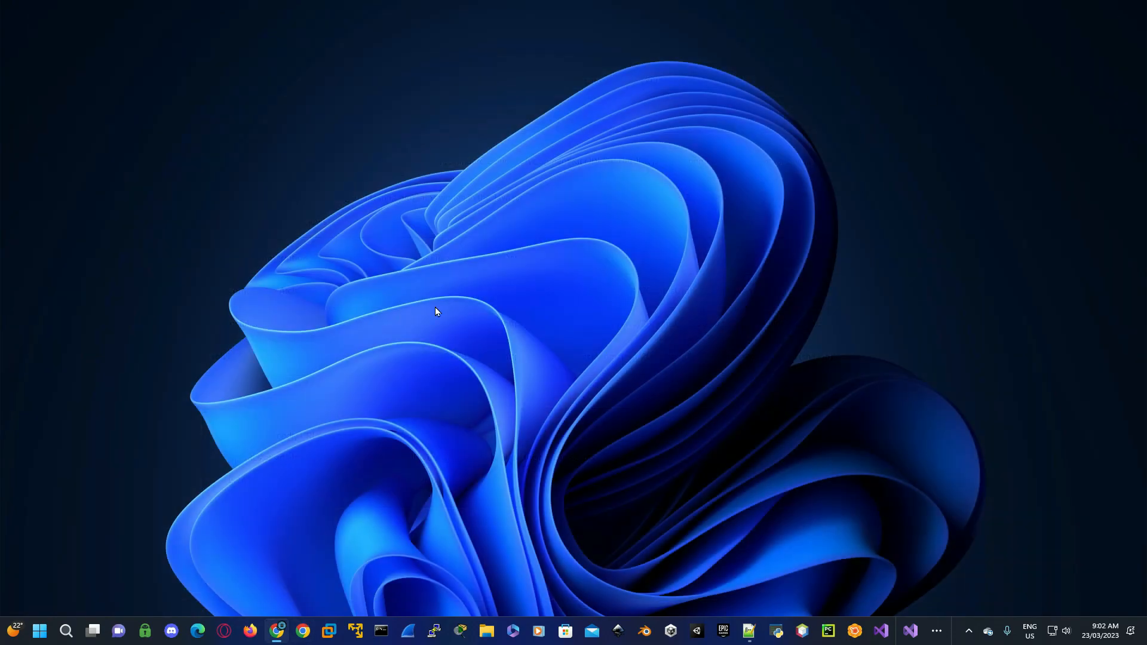
click(66, 631)
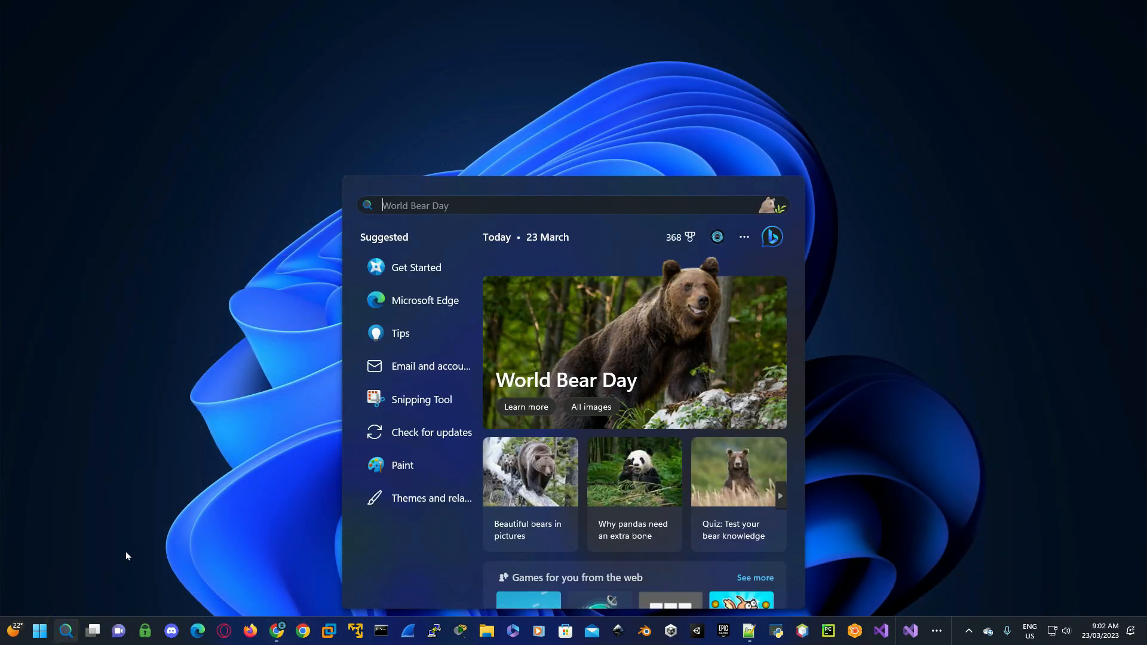
text(command Prompt)
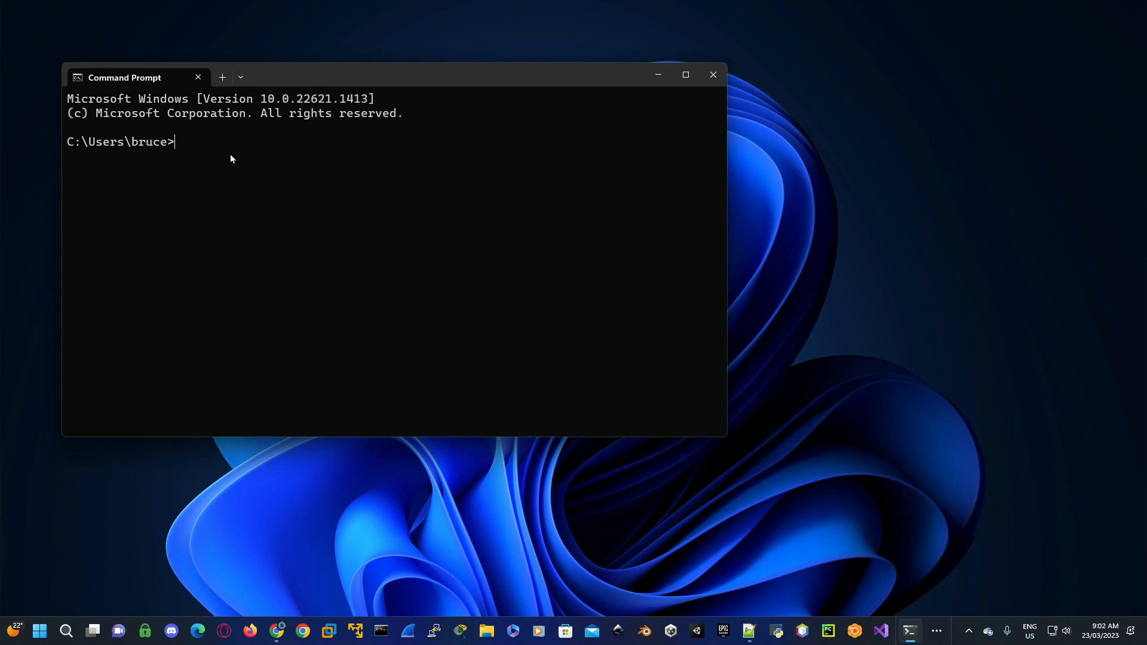
Step: Run java -version so the output reports Java version 20
text(java)
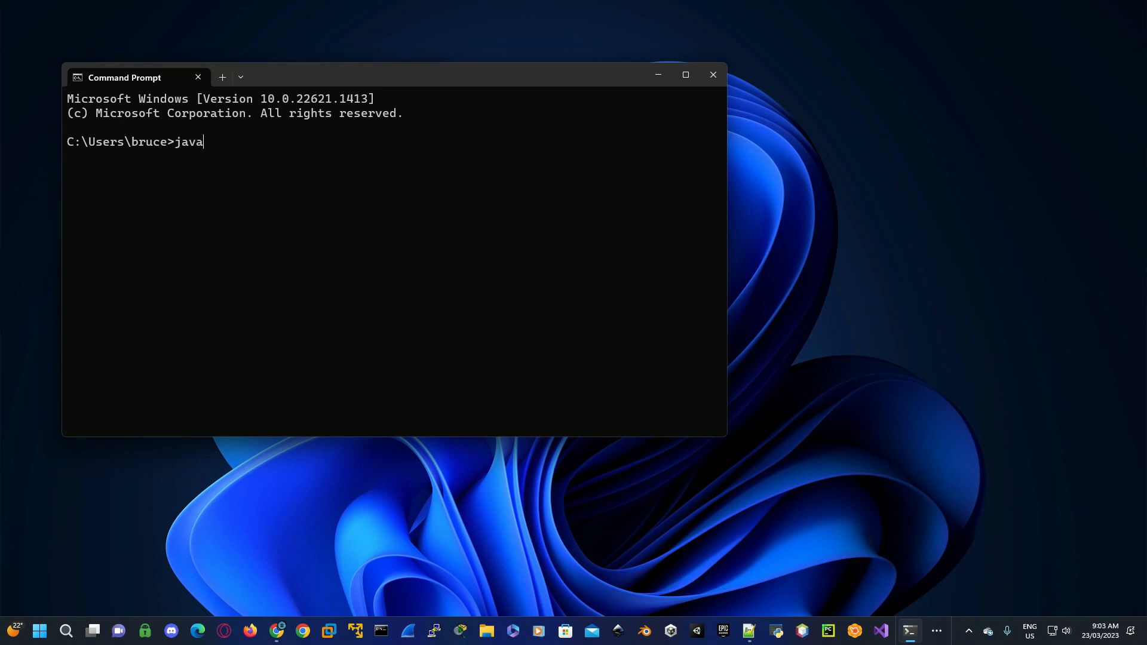
text(-vers)
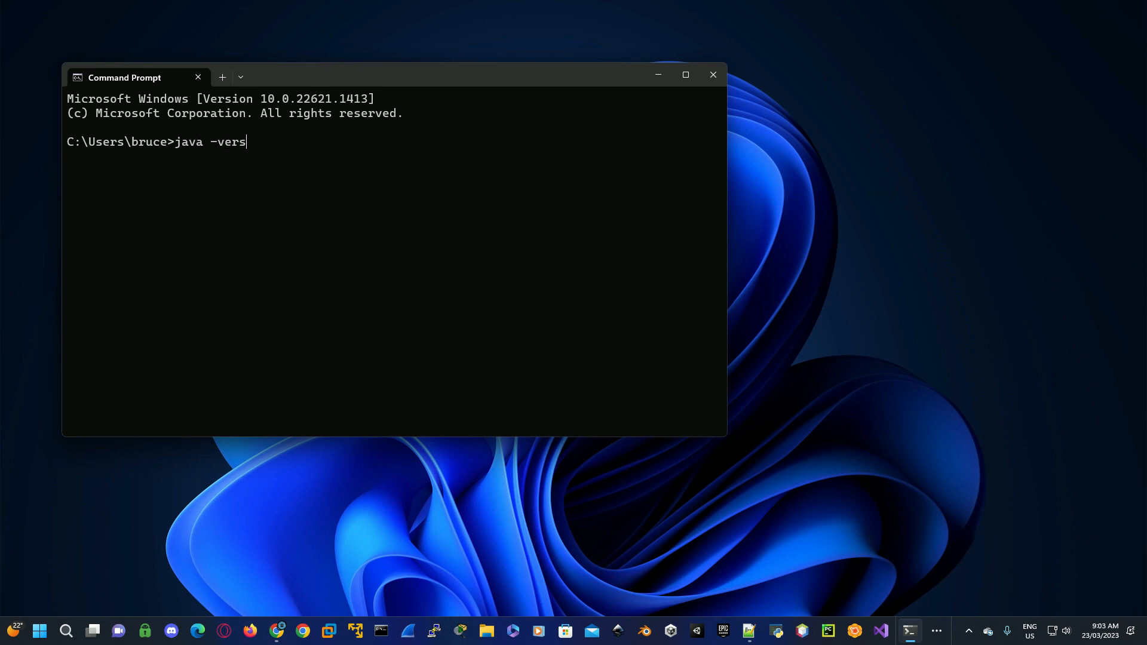
key(Return)
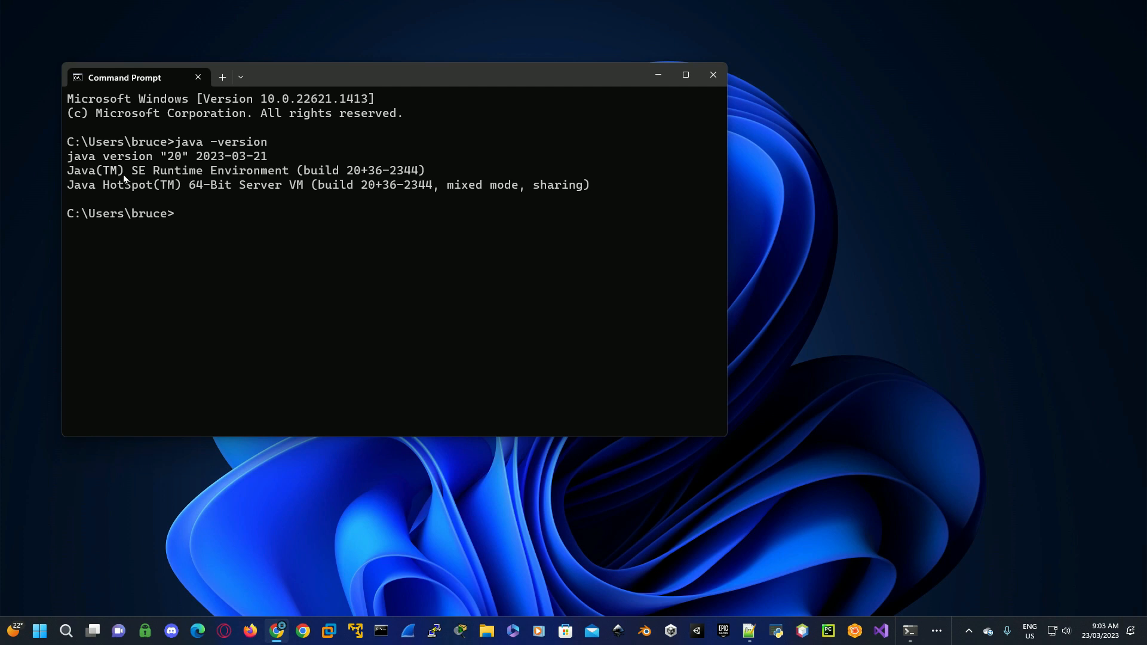
mouse_move(185, 168)
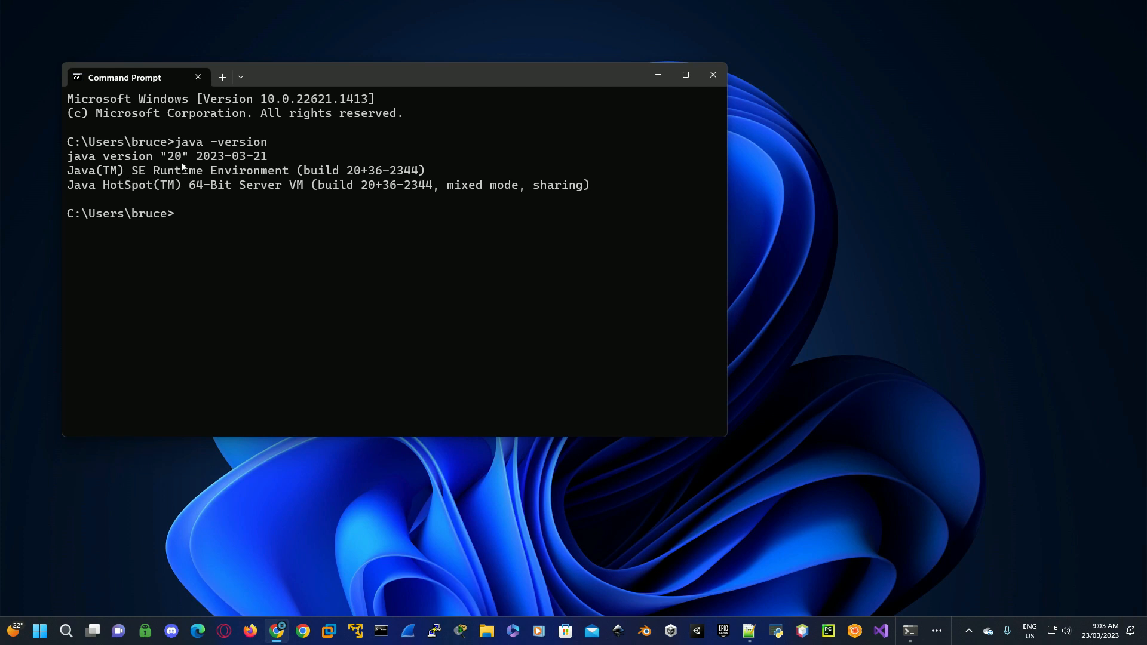
mouse_move(185, 191)
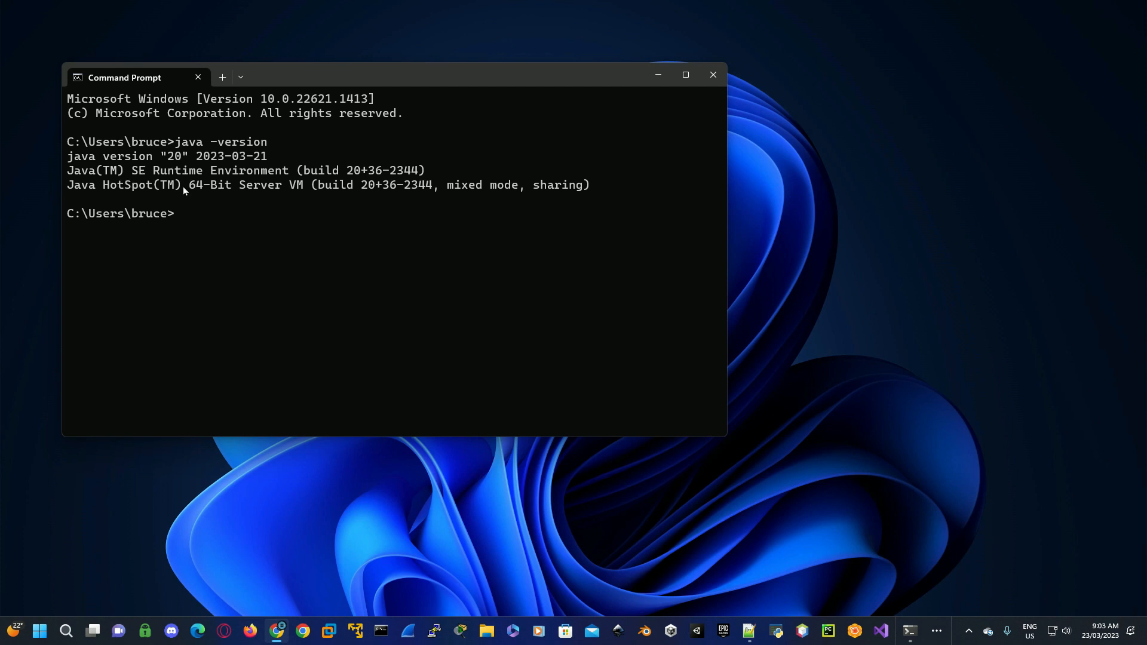
mouse_move(178, 214)
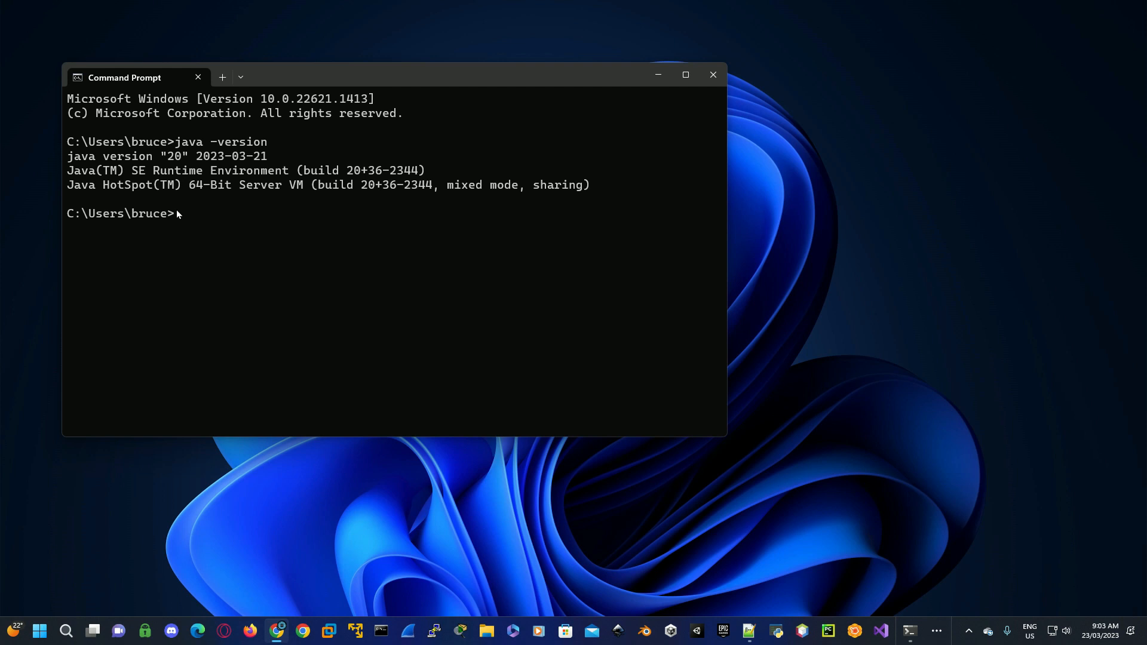
mouse_move(188, 220)
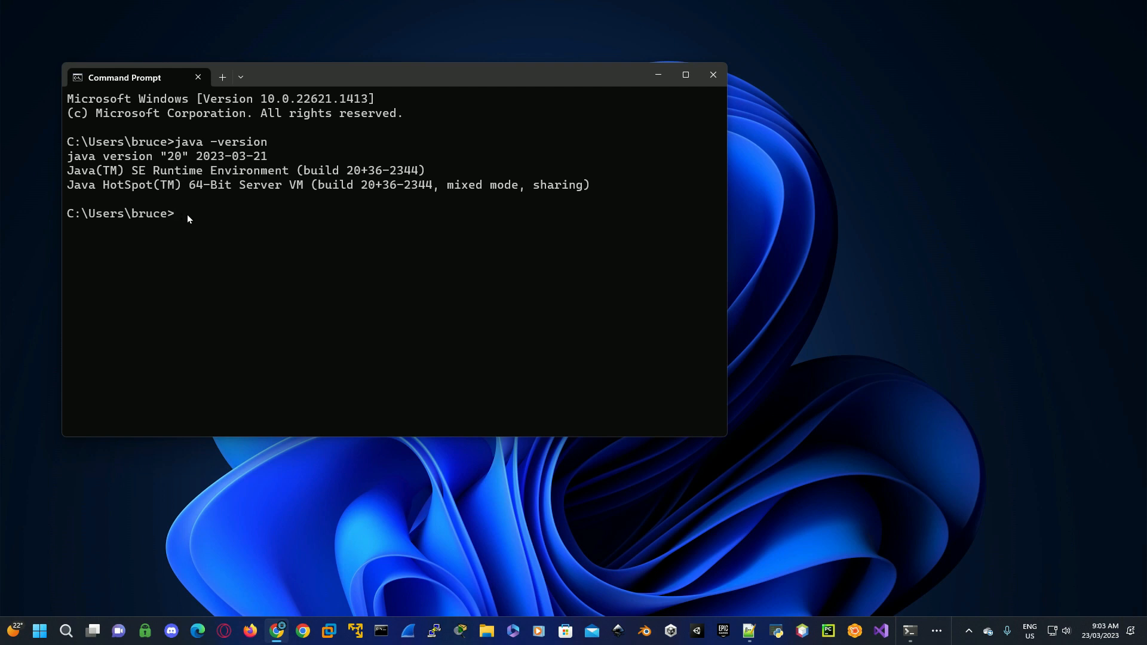
mouse_move(256, 237)
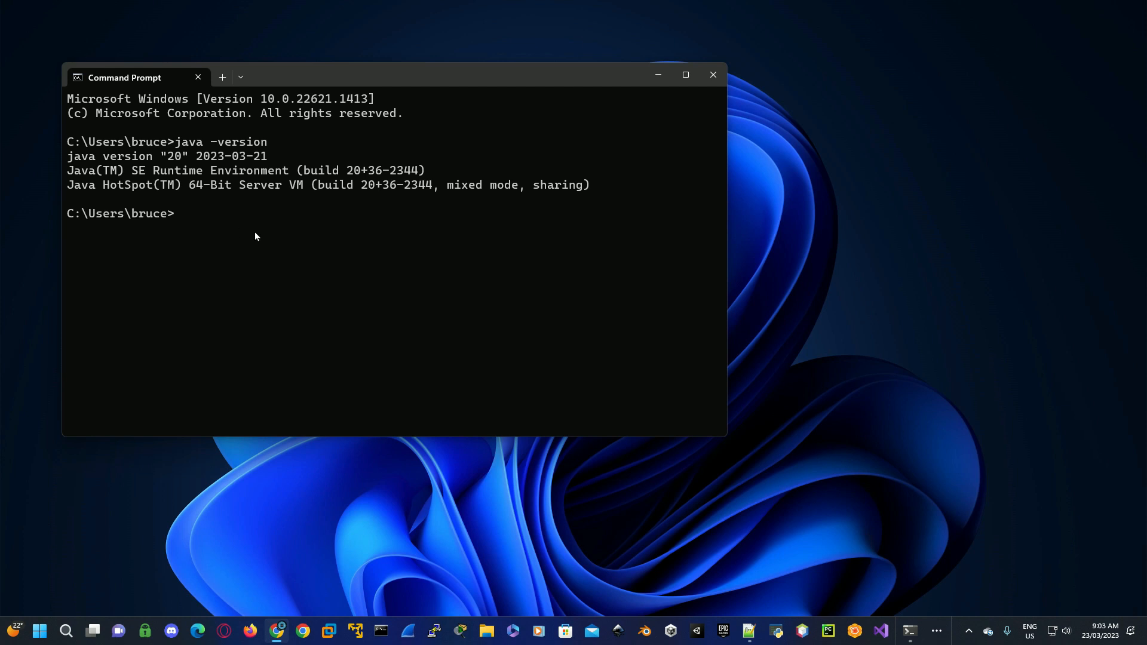
mouse_move(268, 230)
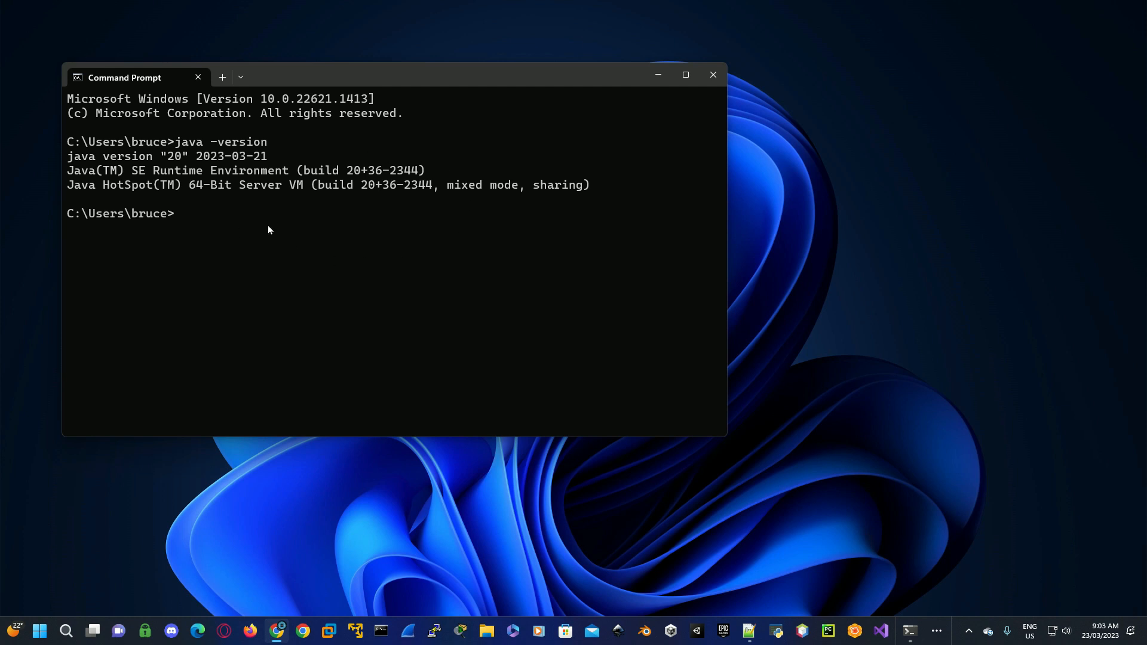